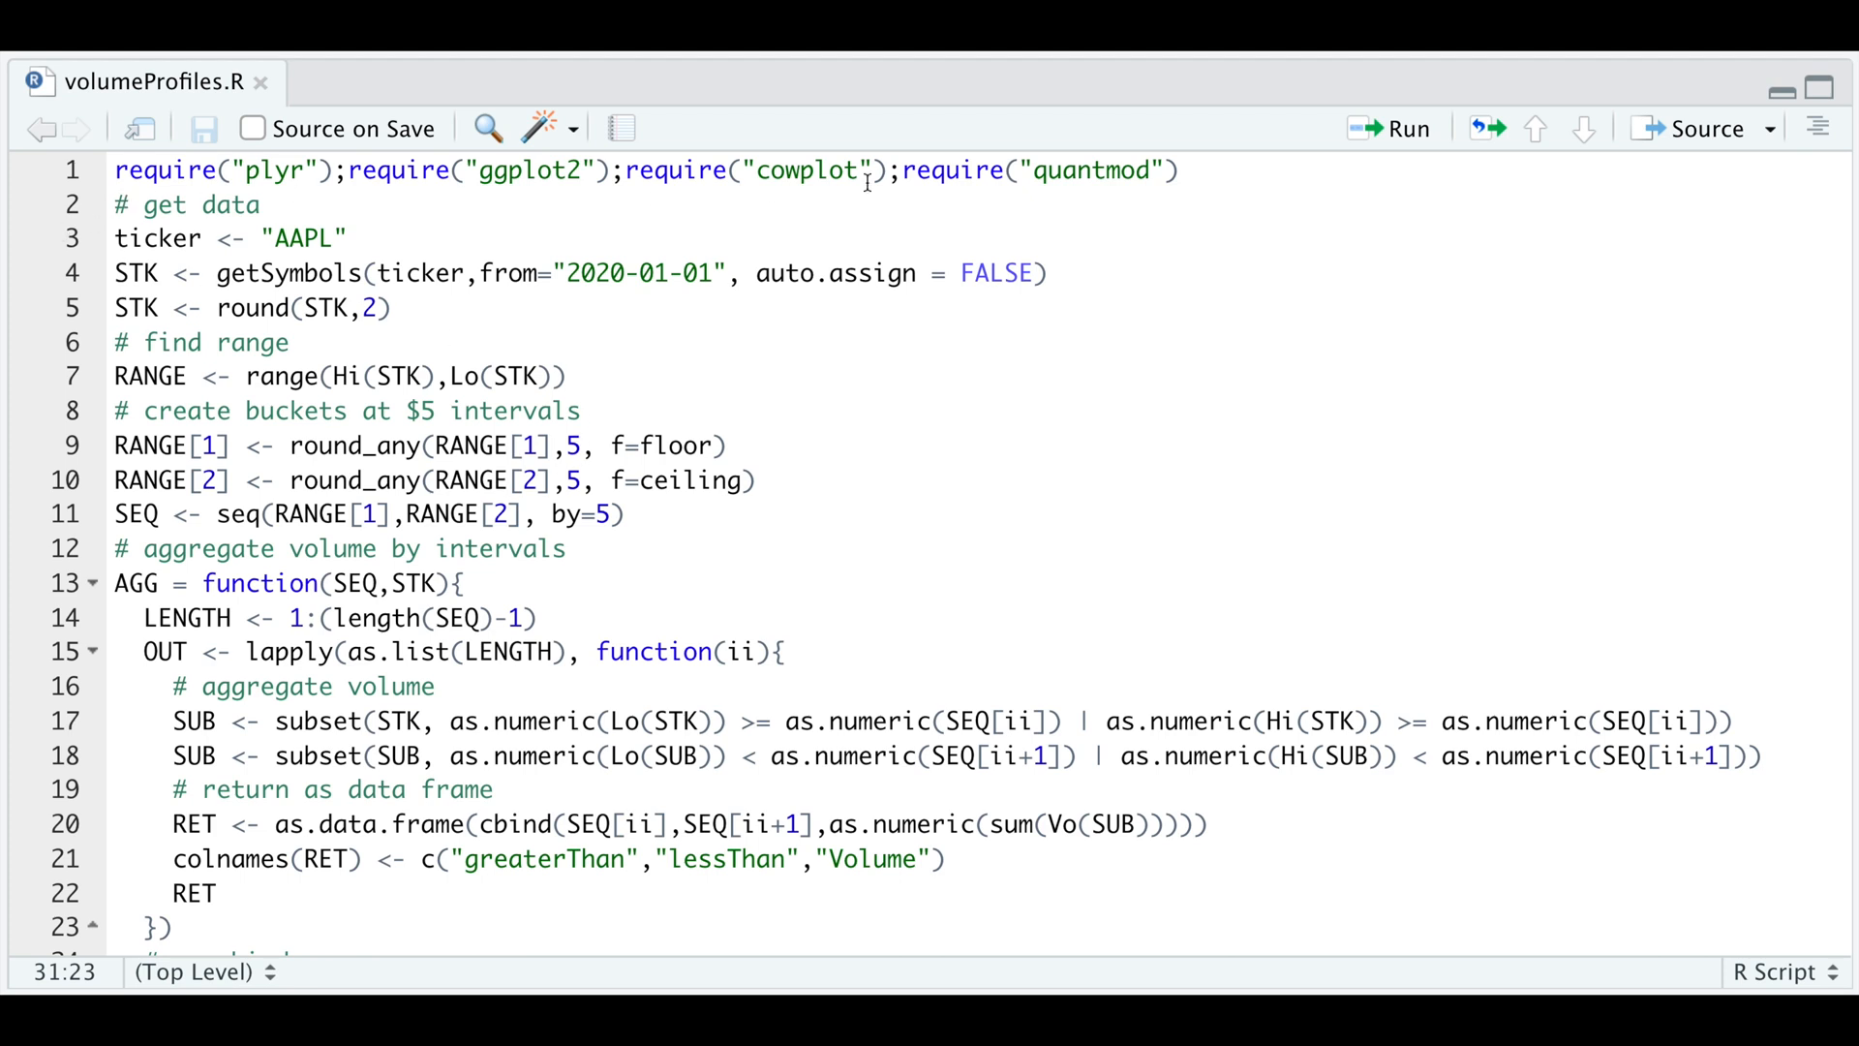
mouse_move(161, 236)
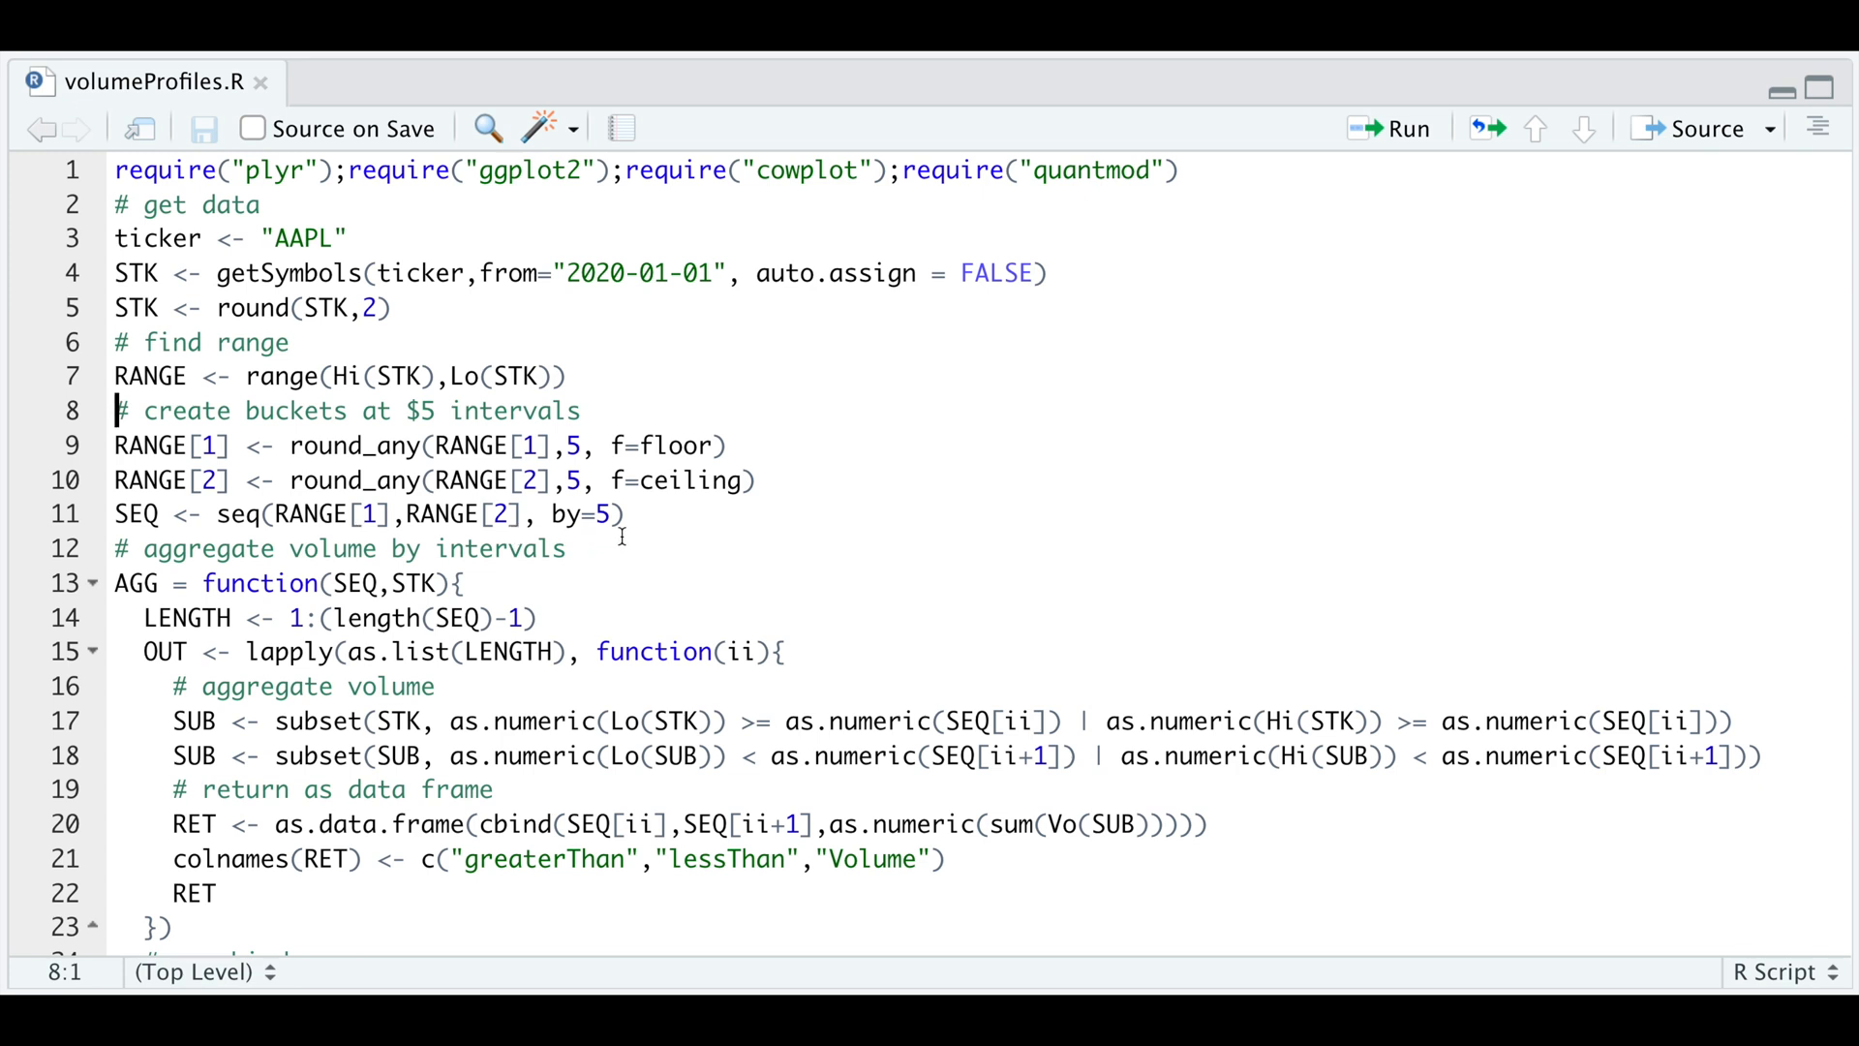
Step: Select the bucket-creation code on lines 8–11 of volumeProfiles.R
drag(112, 411, 631, 513)
text(SEQ)
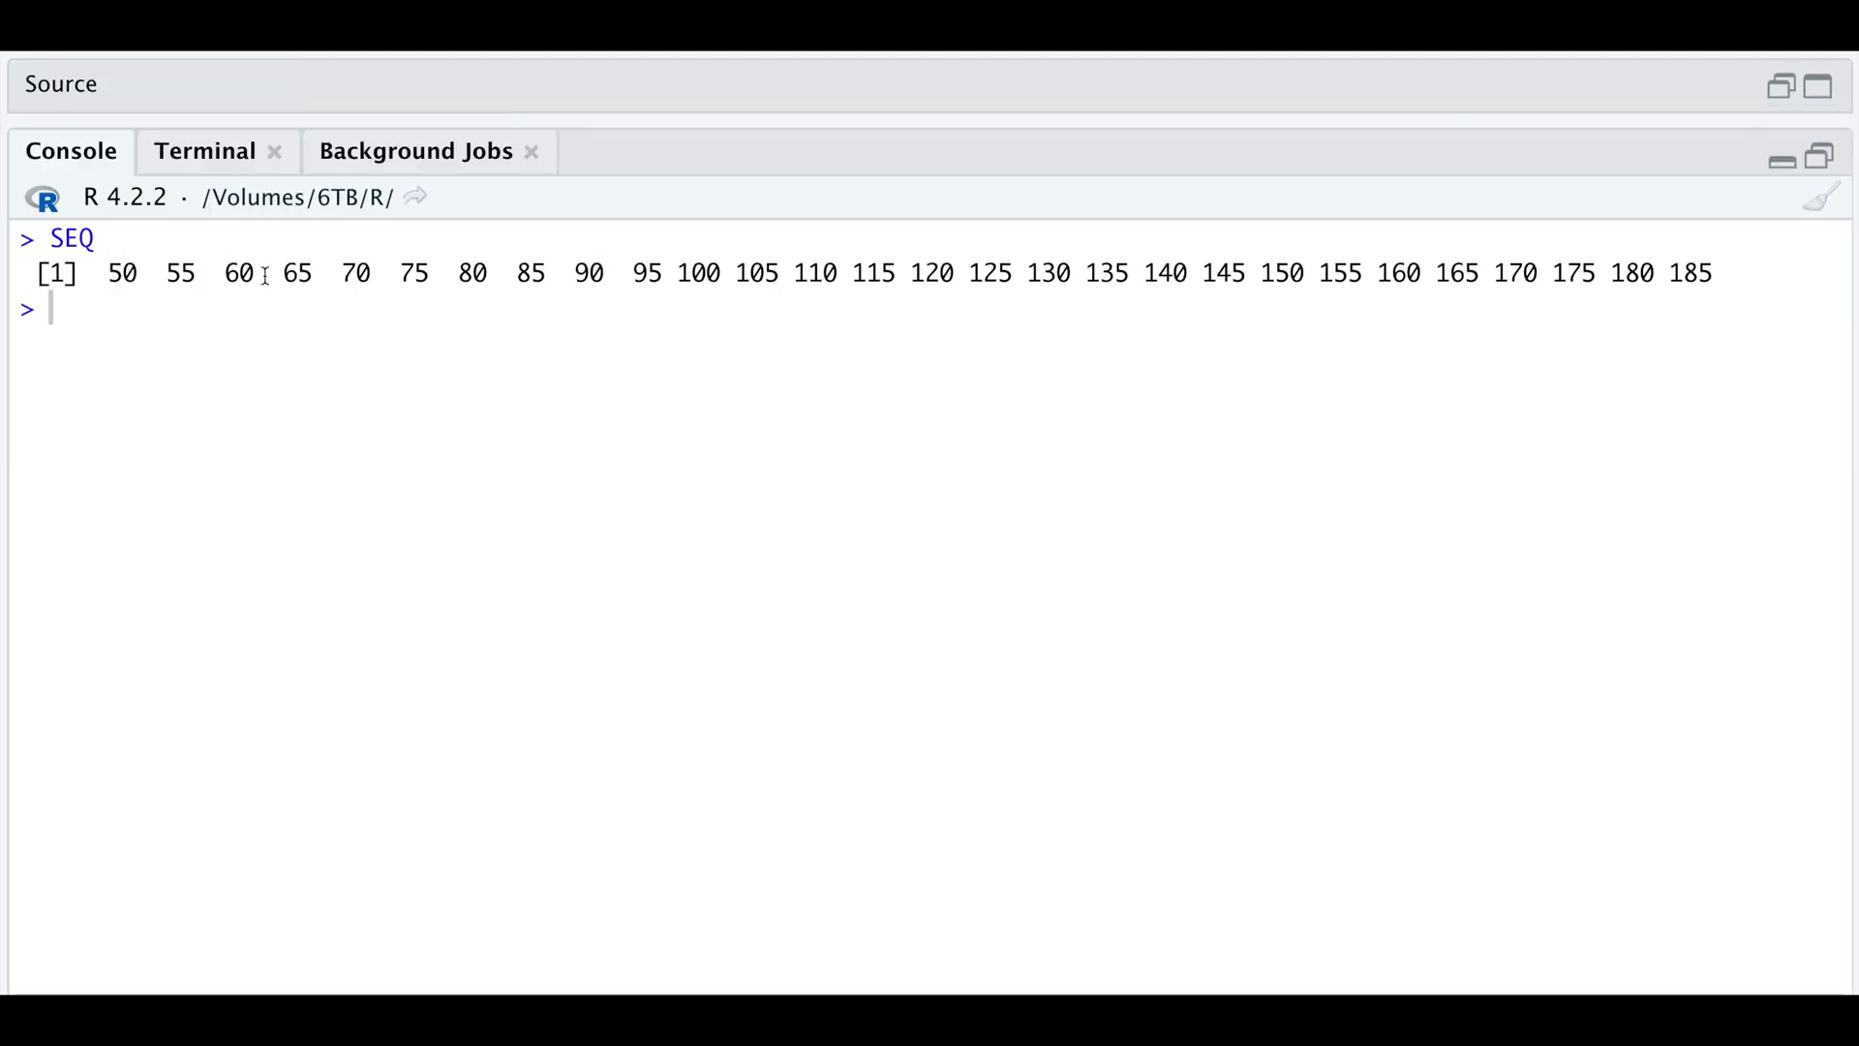
mouse_move(345, 325)
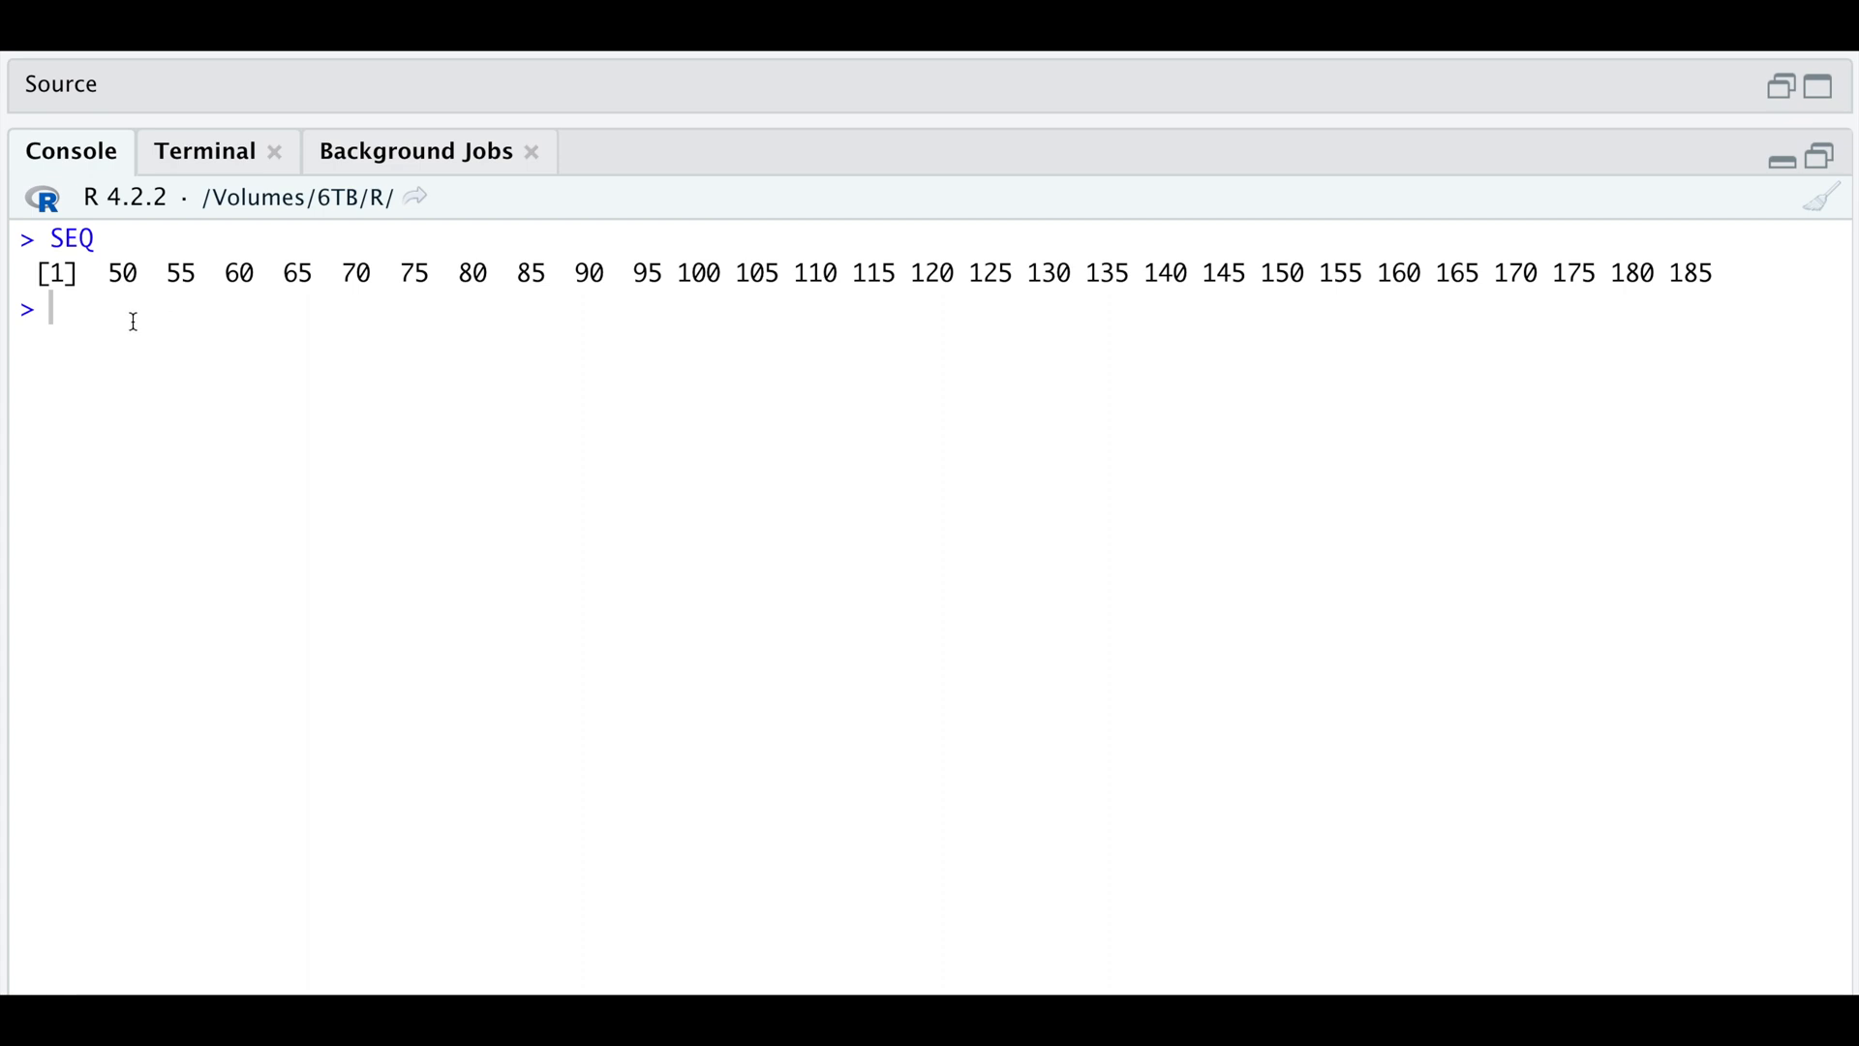
mouse_move(136, 310)
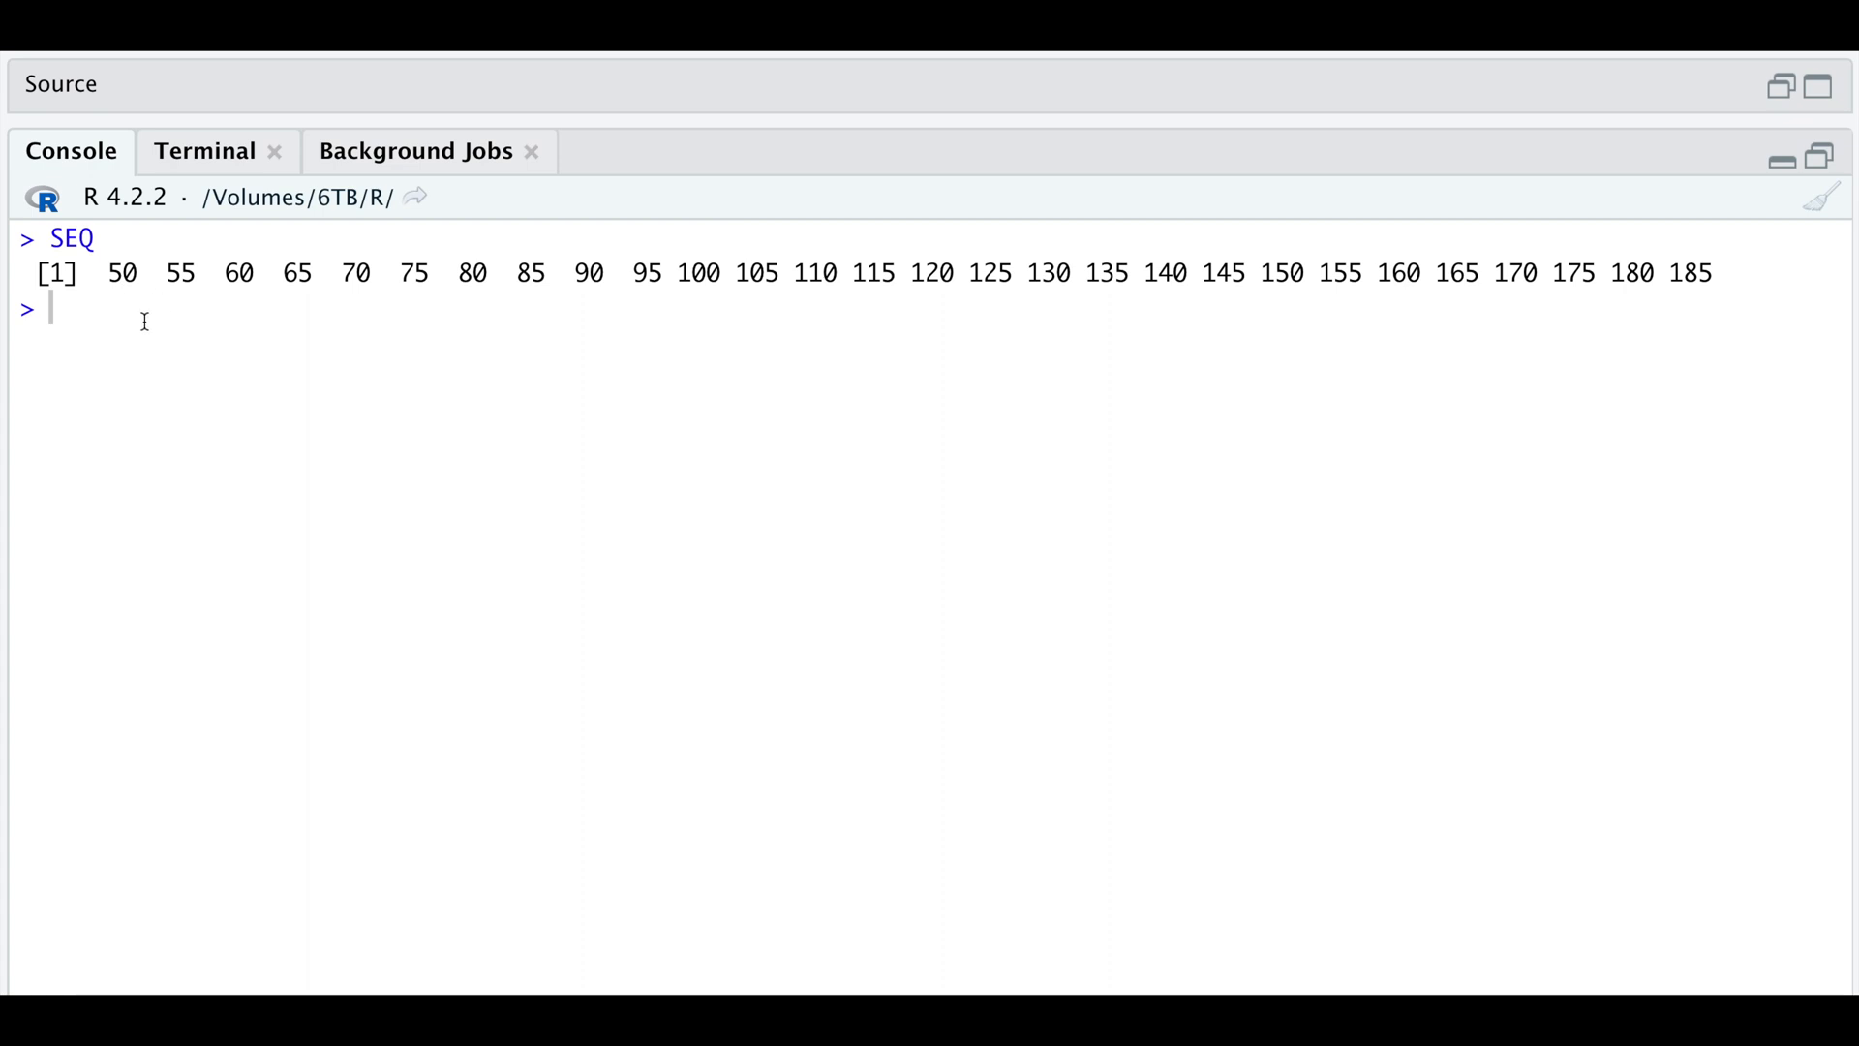
mouse_move(128, 302)
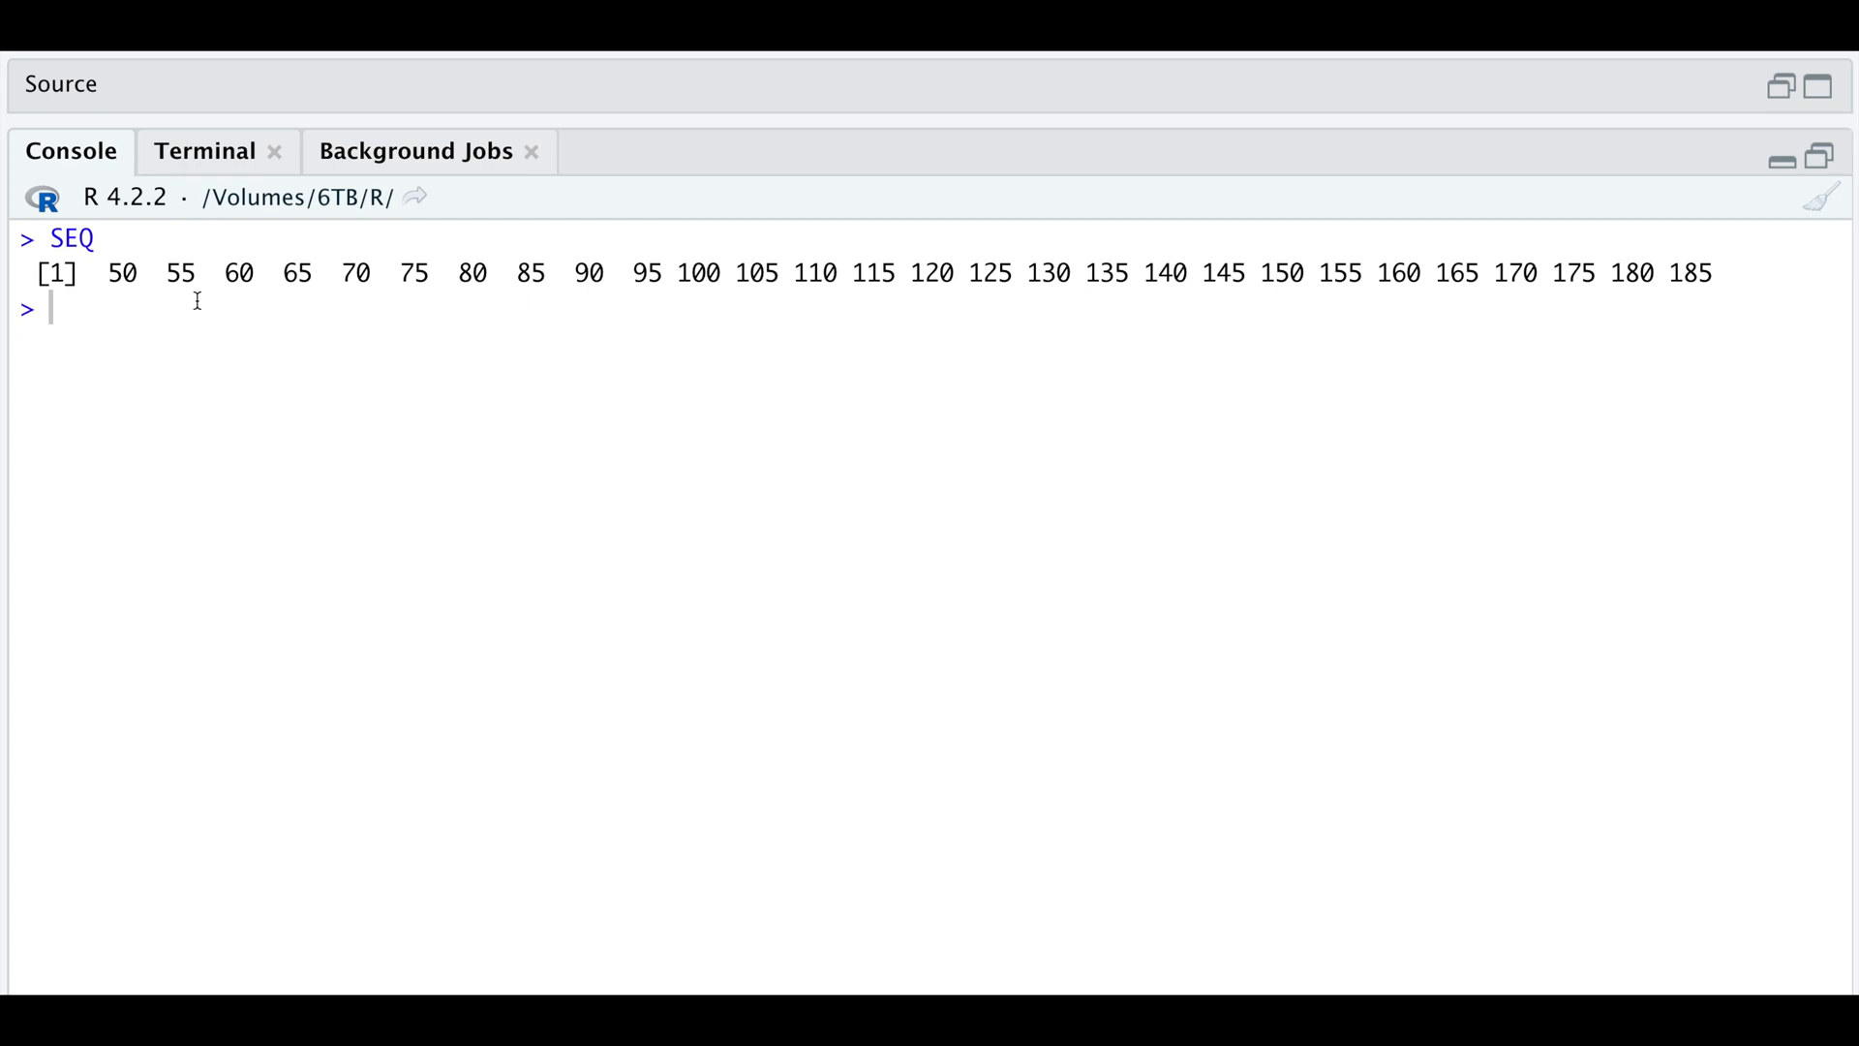
mouse_move(166, 303)
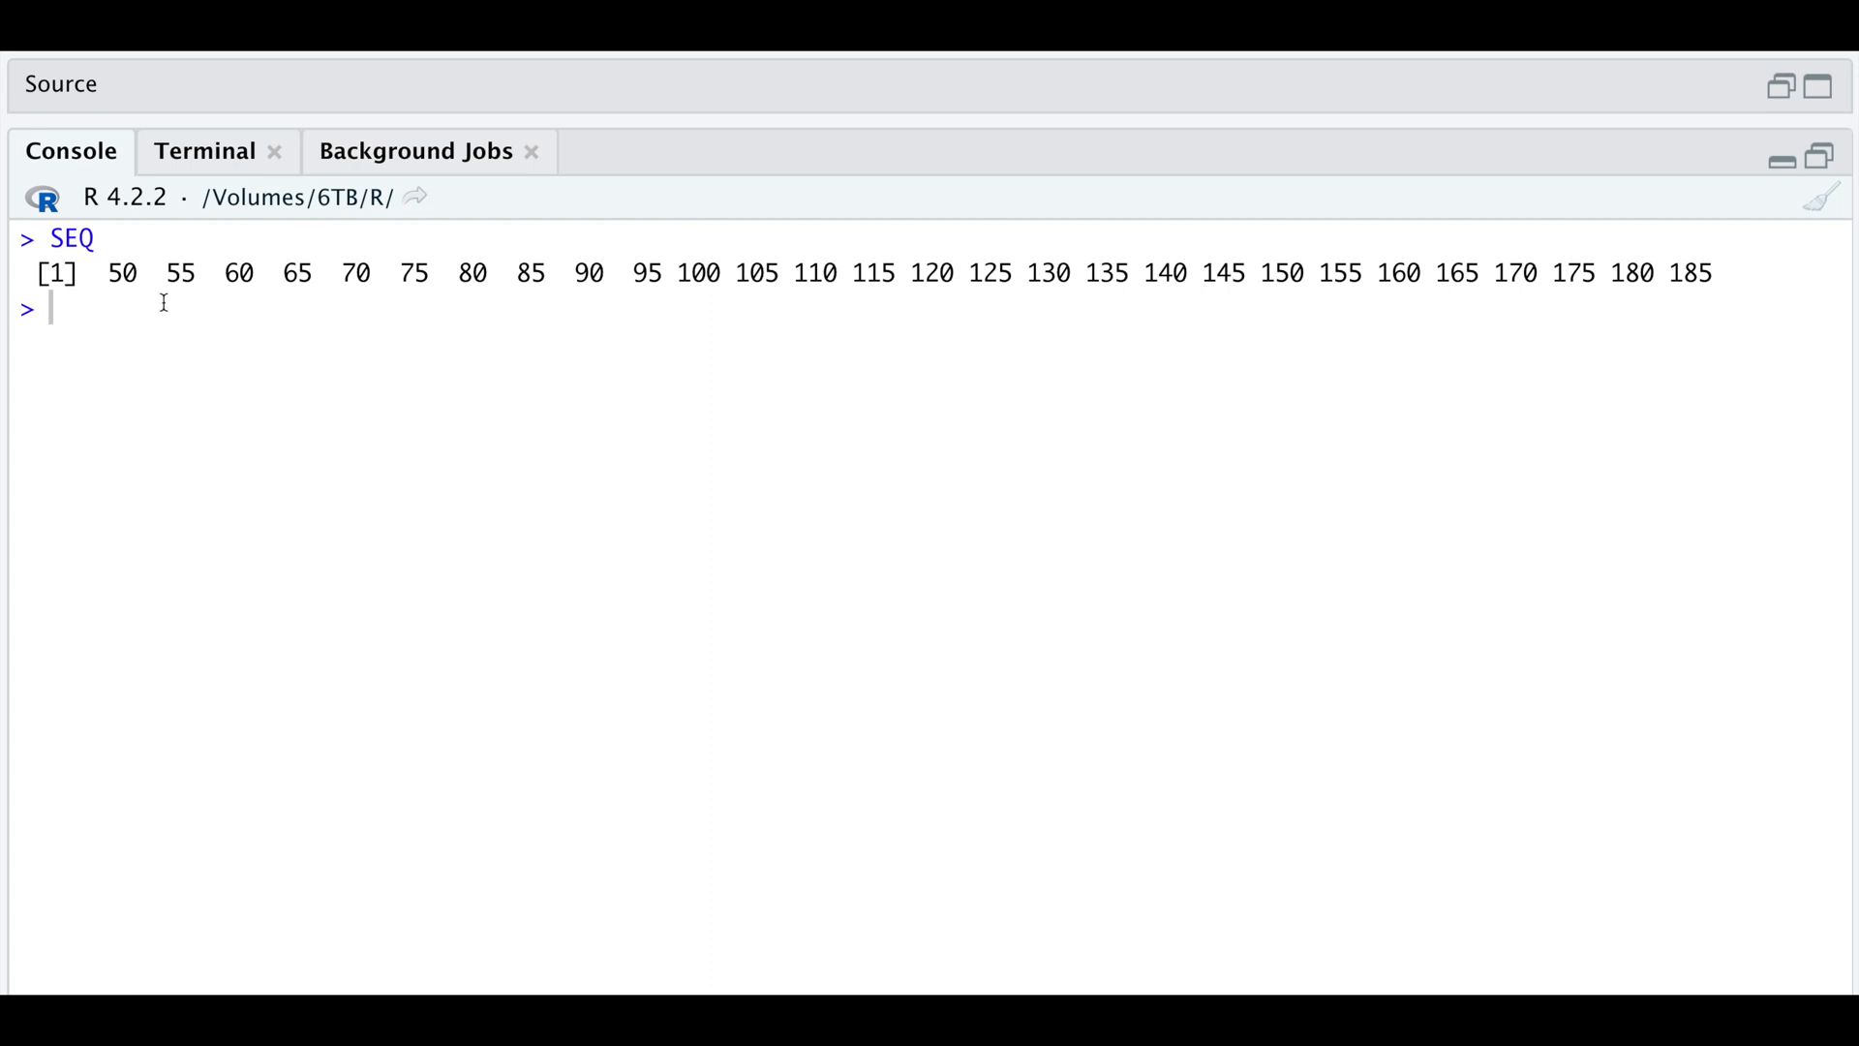
mouse_move(1824, 157)
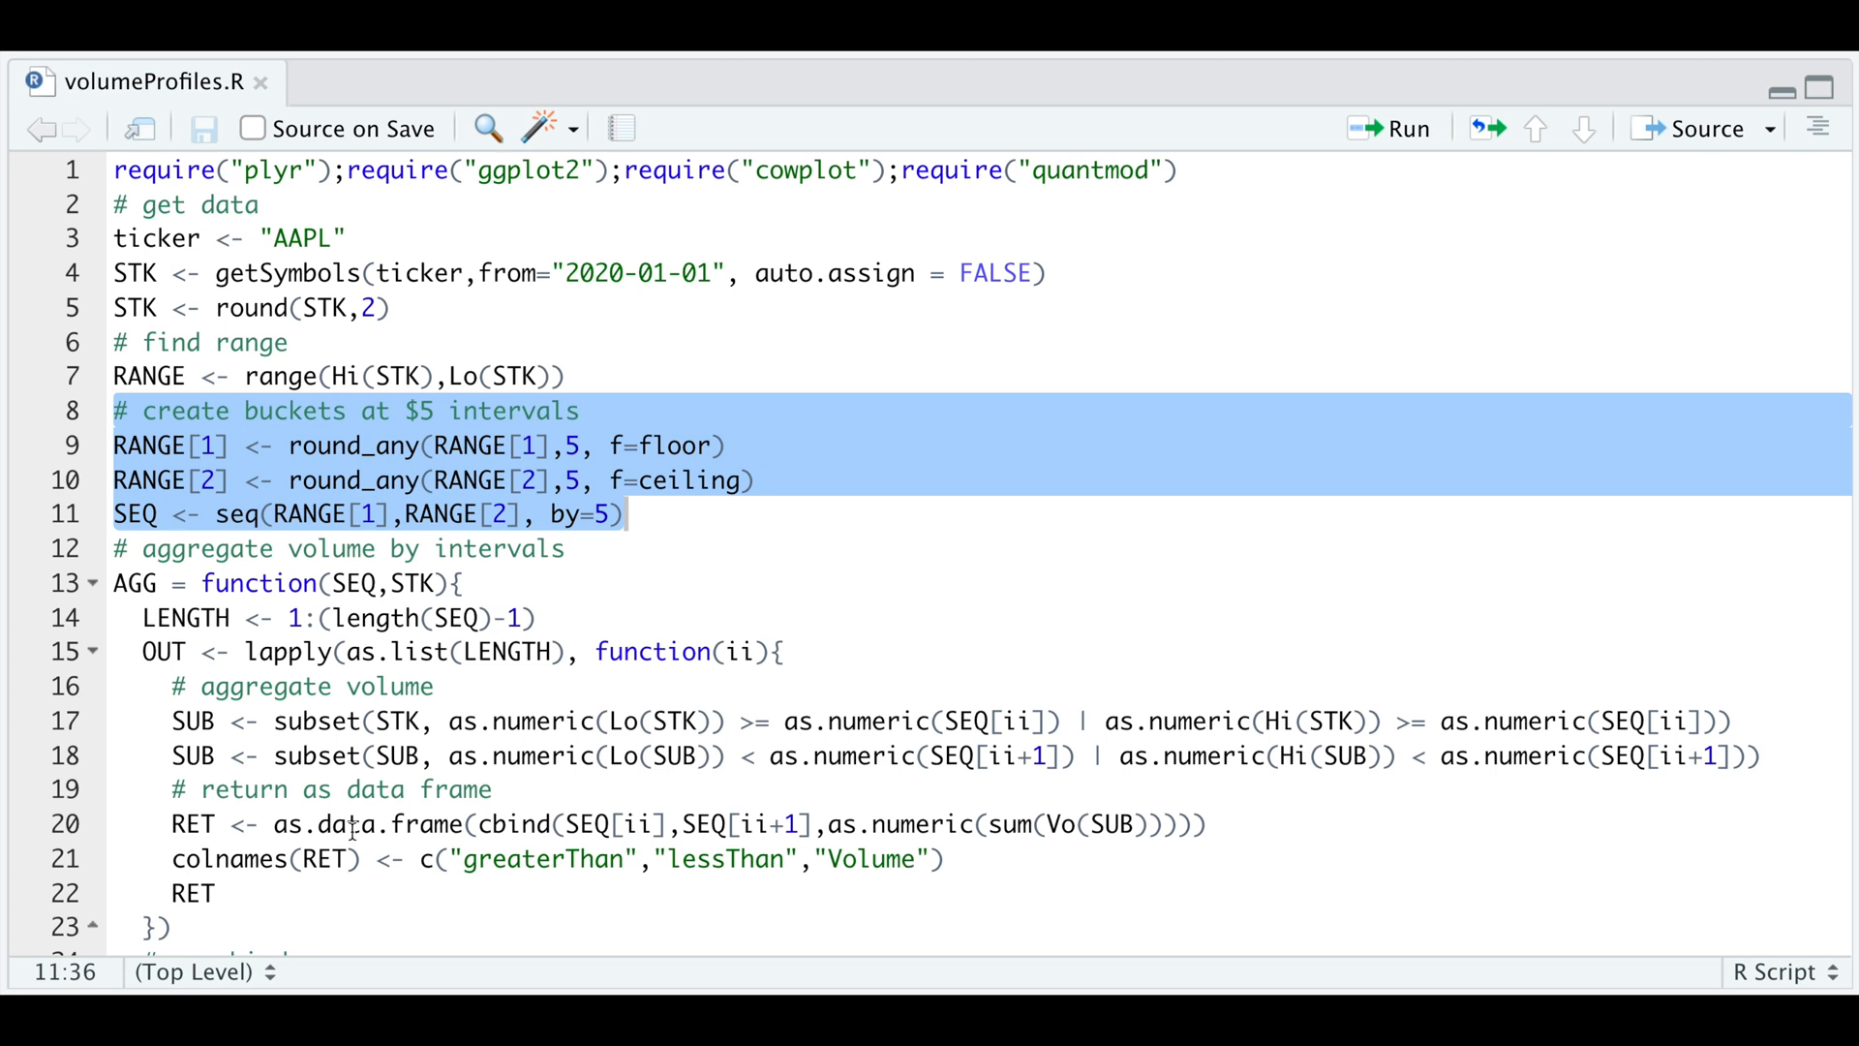
Step: View the volProfile data frame of traded volume per $5 price bucket
click(93, 583)
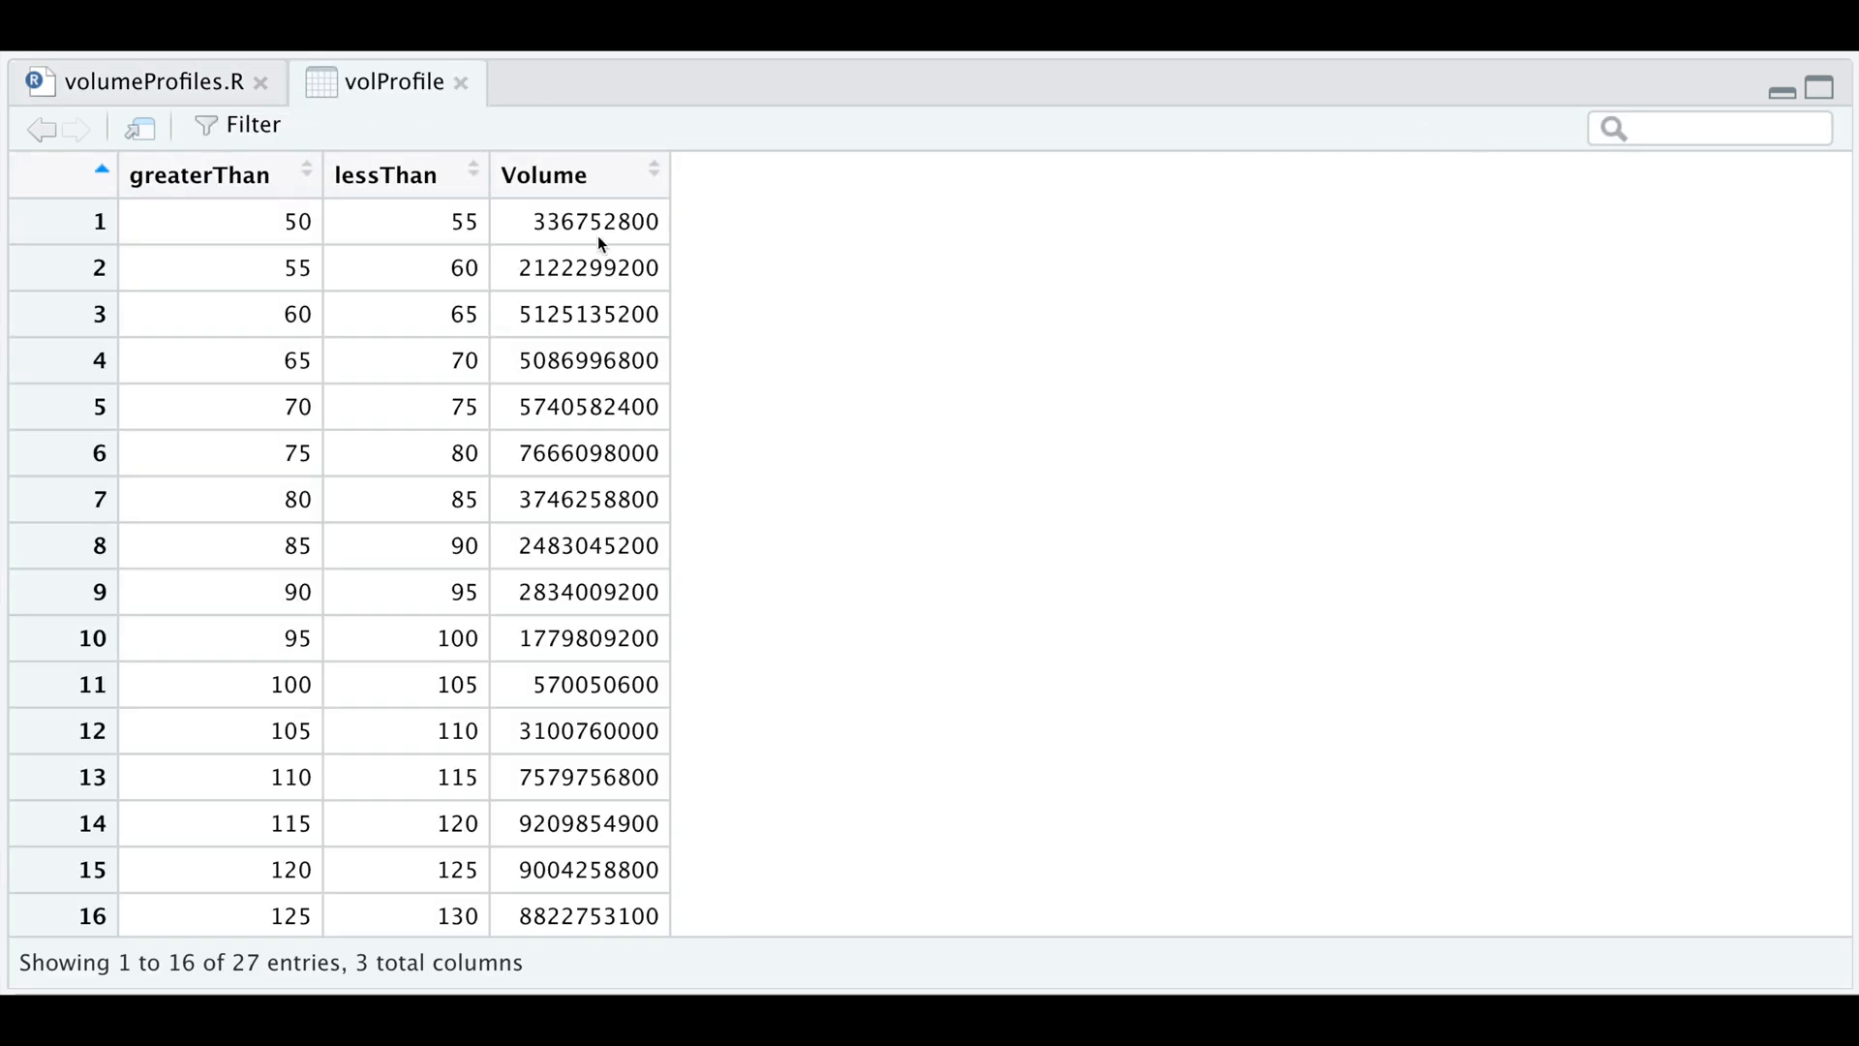
mouse_move(374, 252)
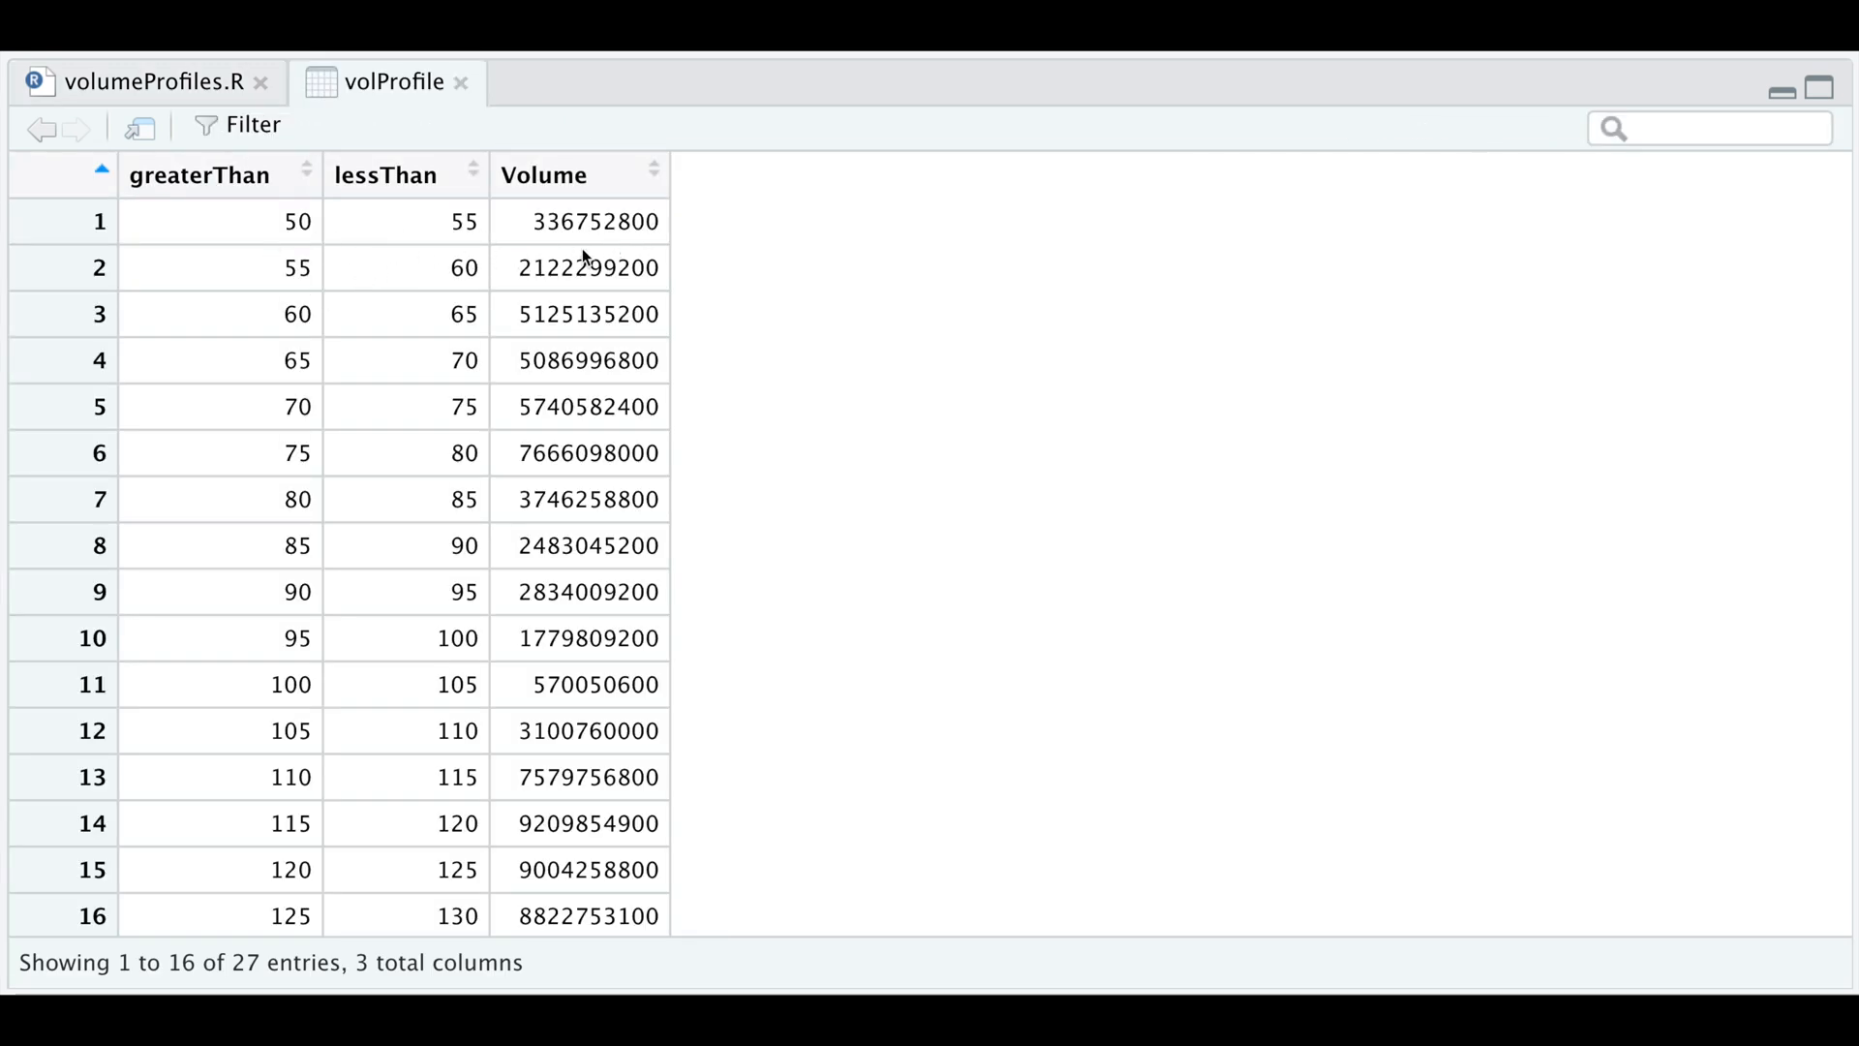
mouse_move(366, 257)
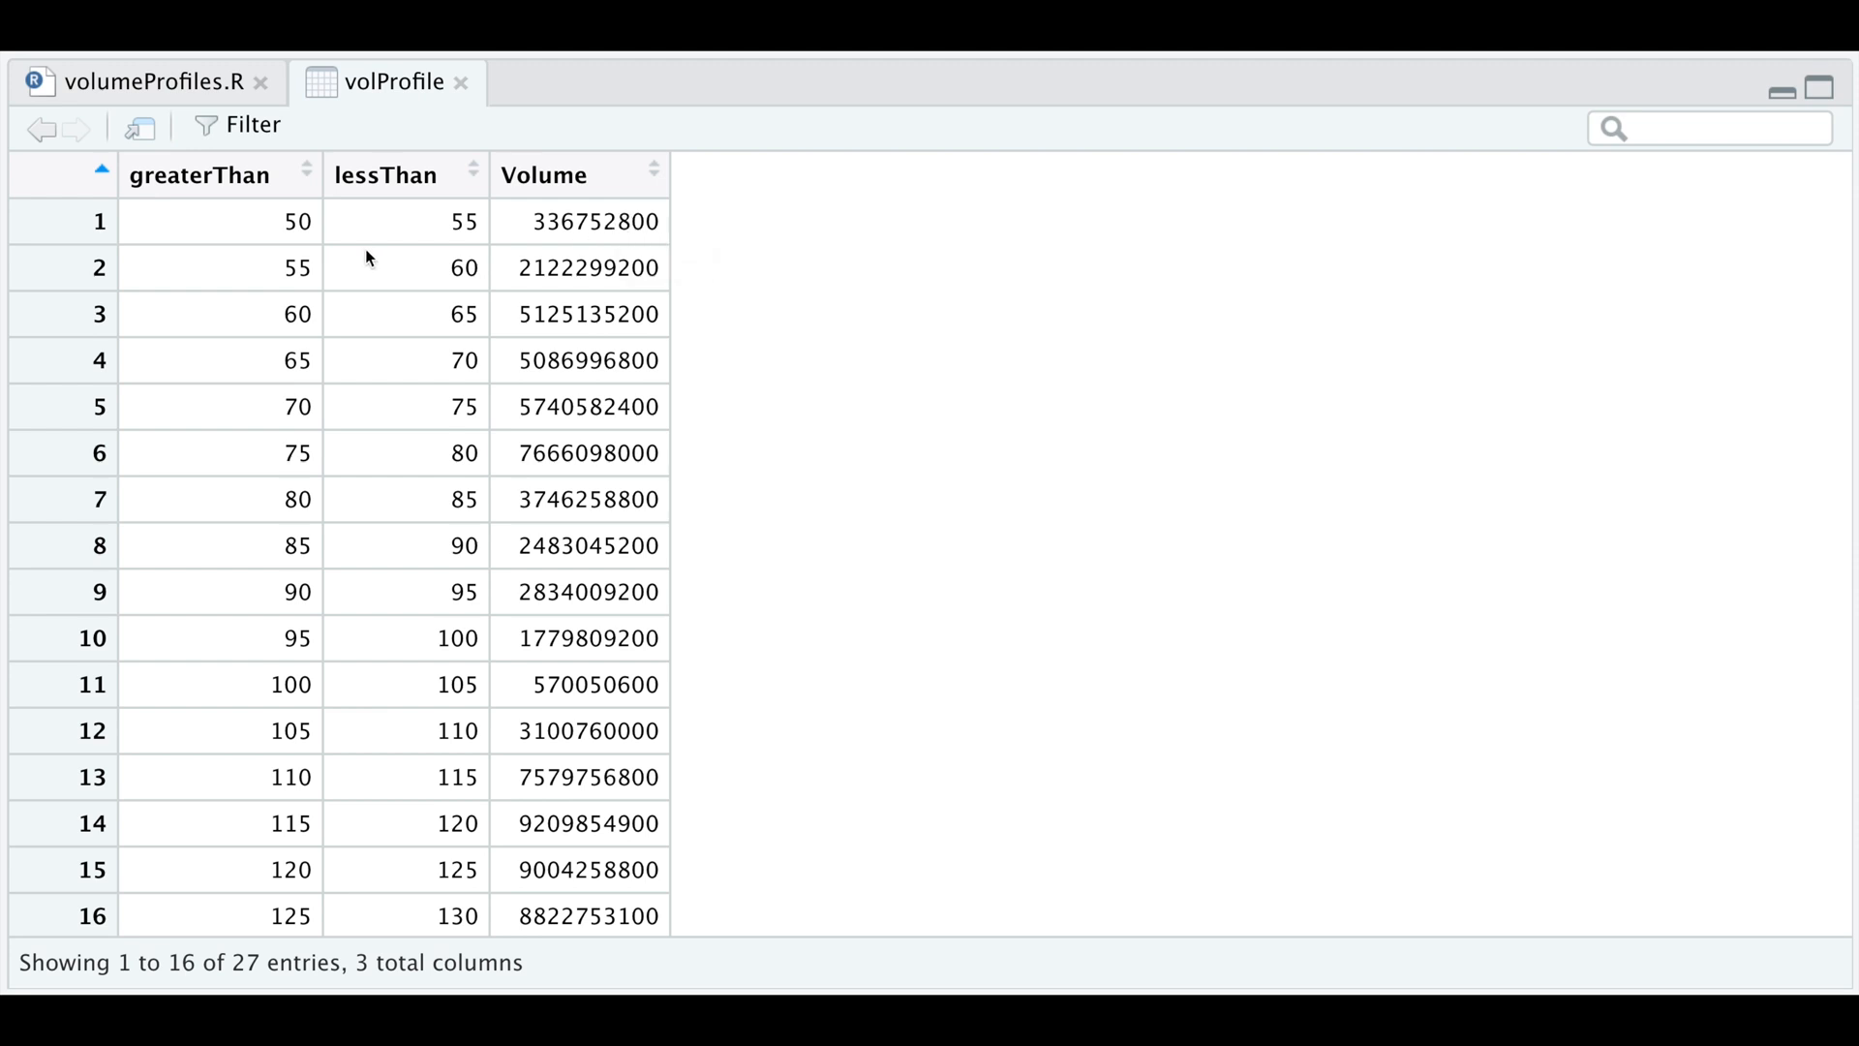
mouse_move(293, 246)
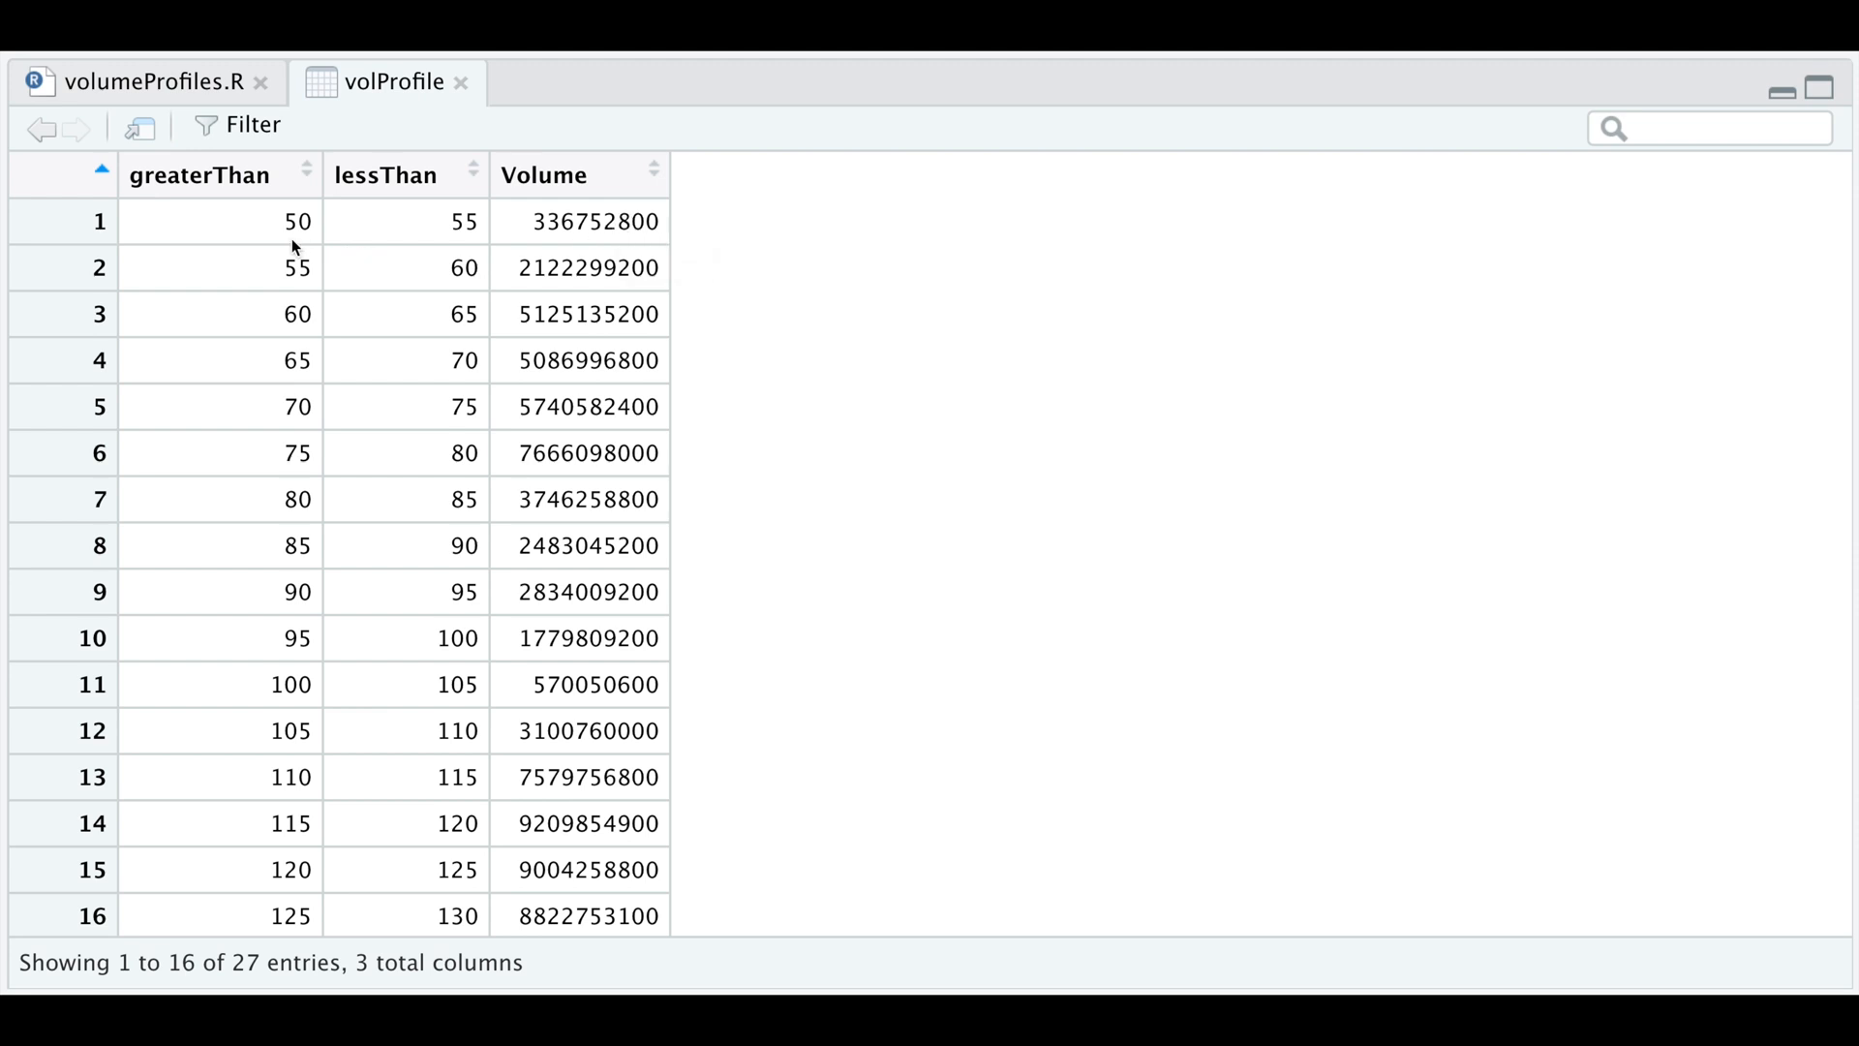
mouse_move(445, 267)
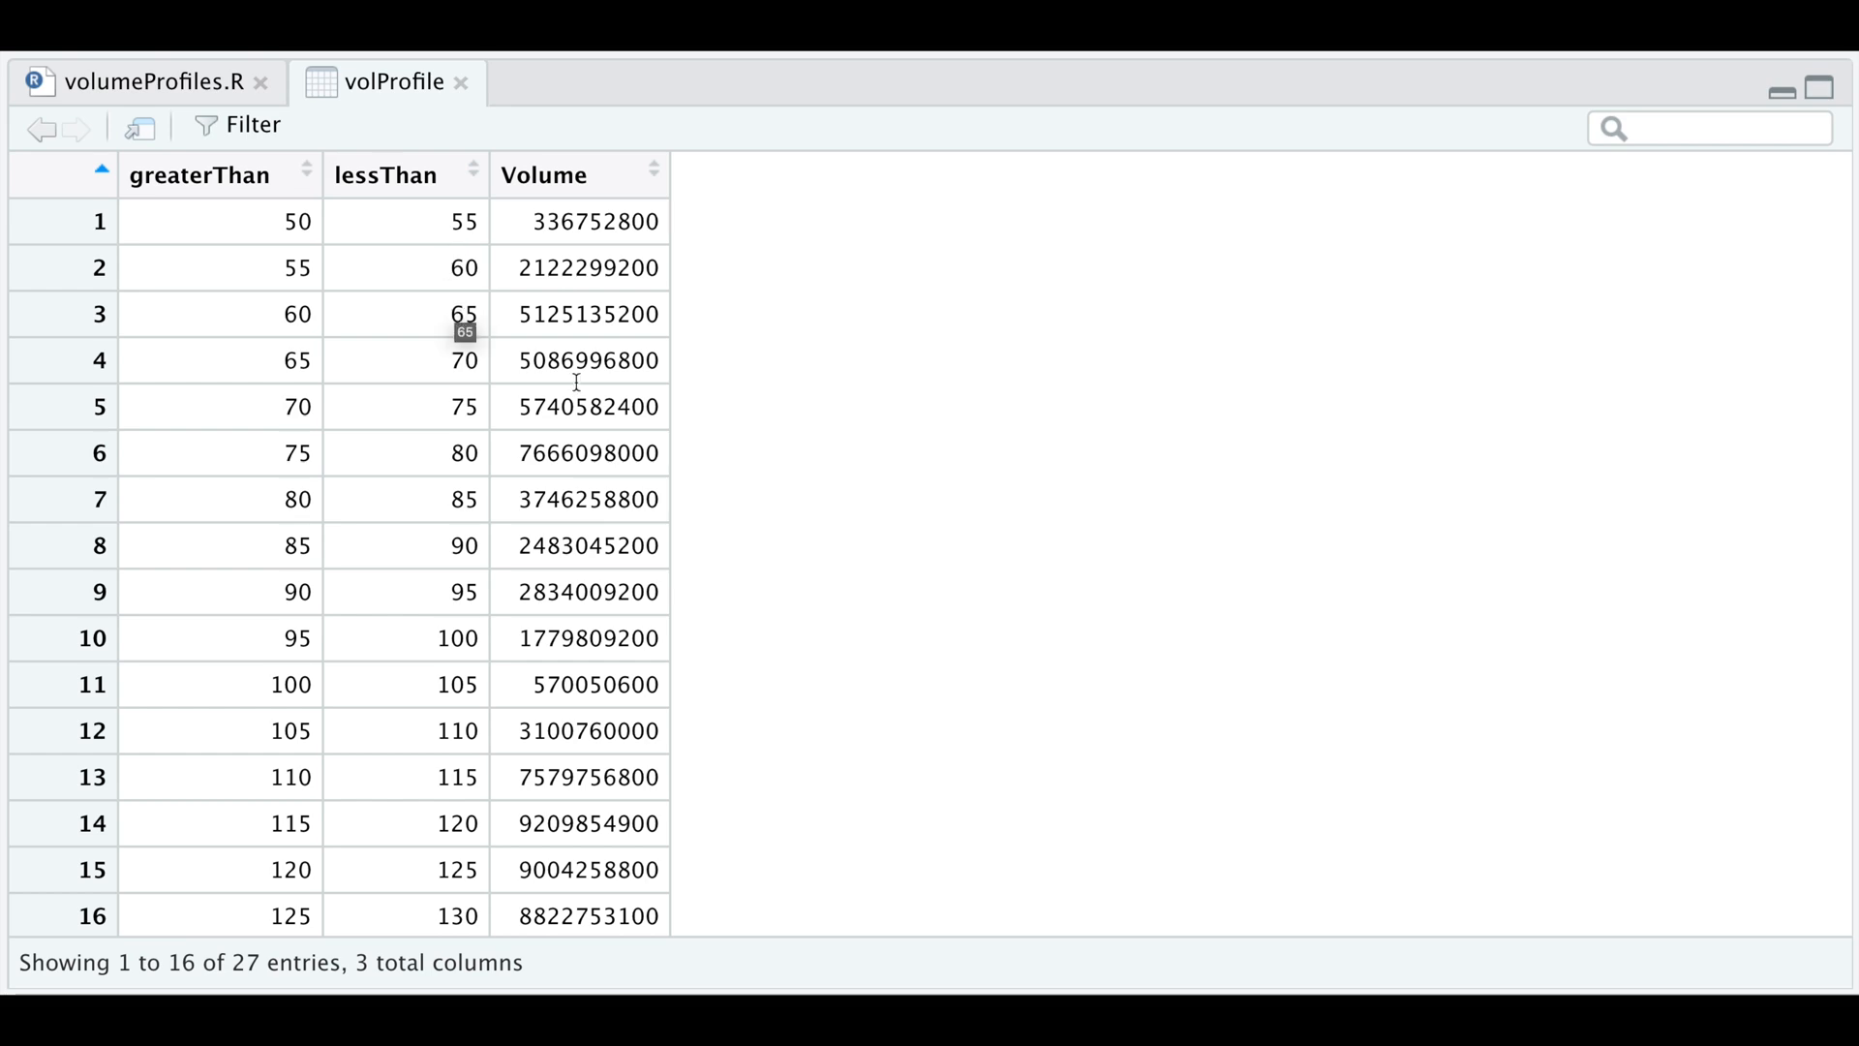
Step: Return from the volProfile table to the volumeProfiles.R script
click(145, 81)
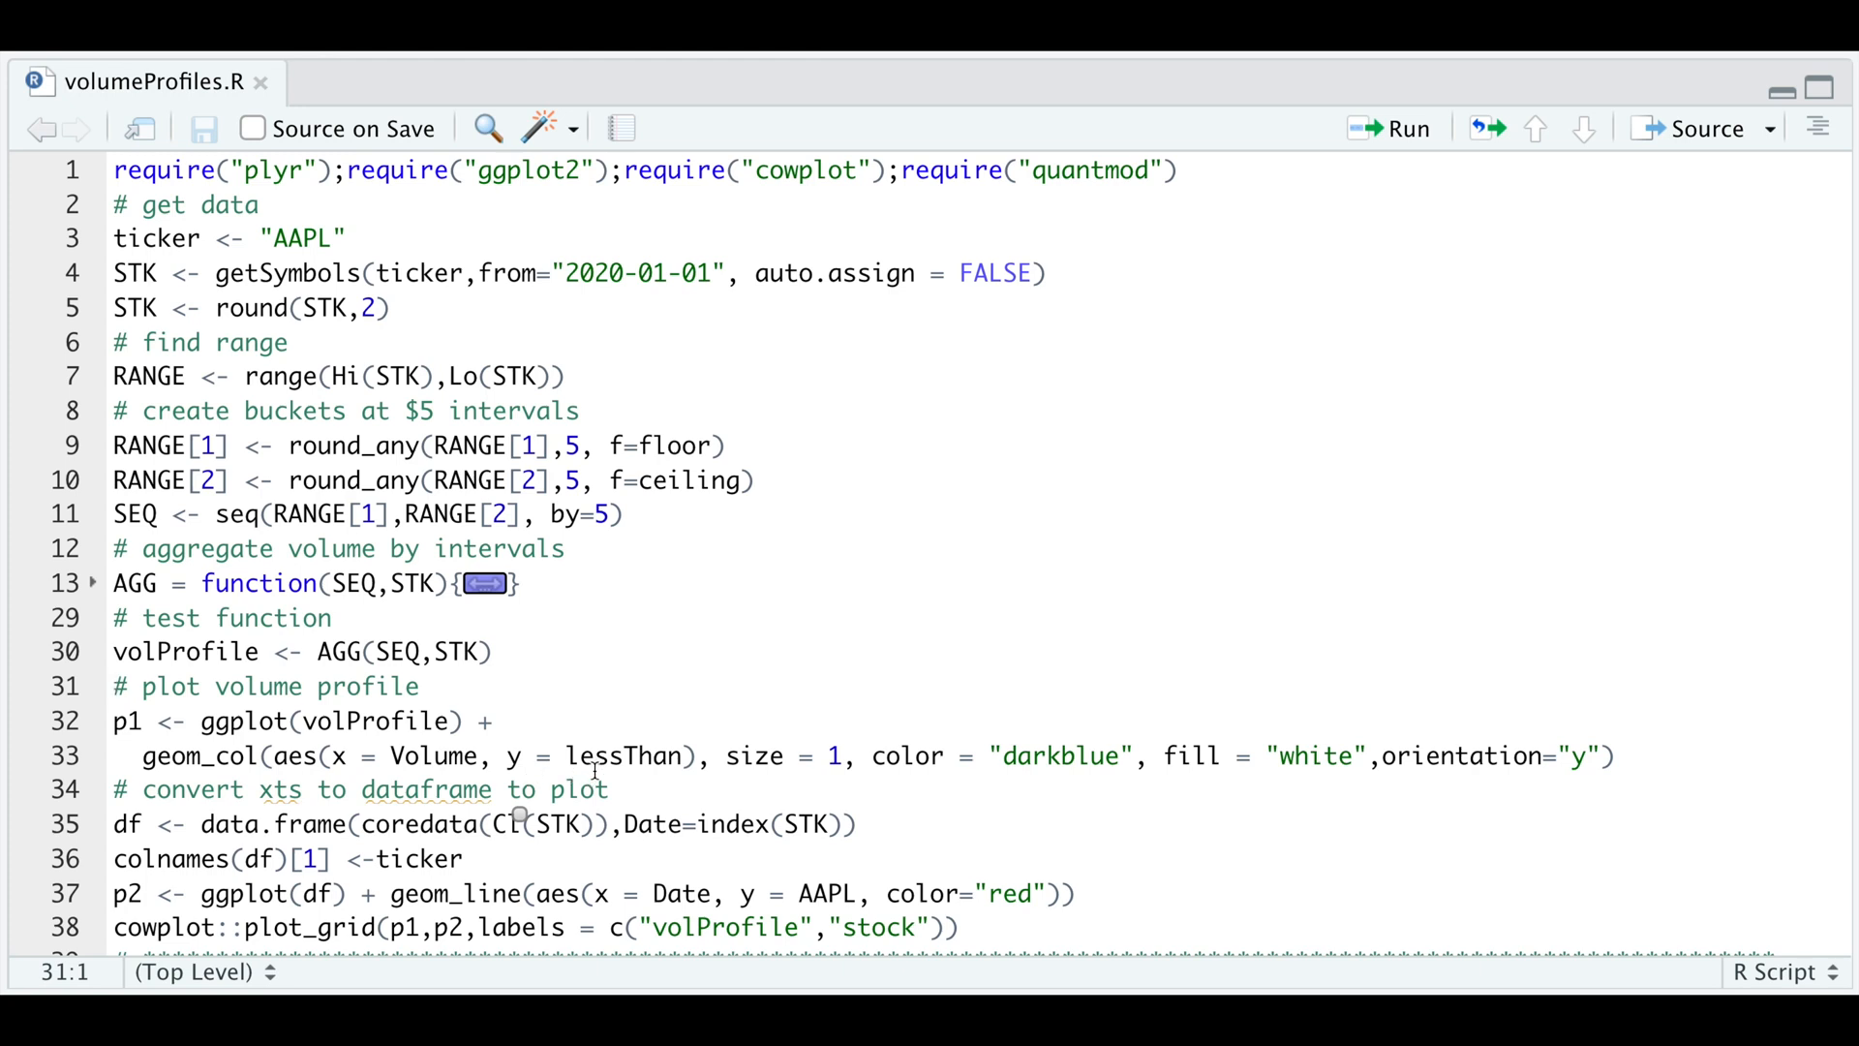
Step: Select the plotting code on lines 31–38, from the volume profile plot through plot_grid
scroll(down, 3)
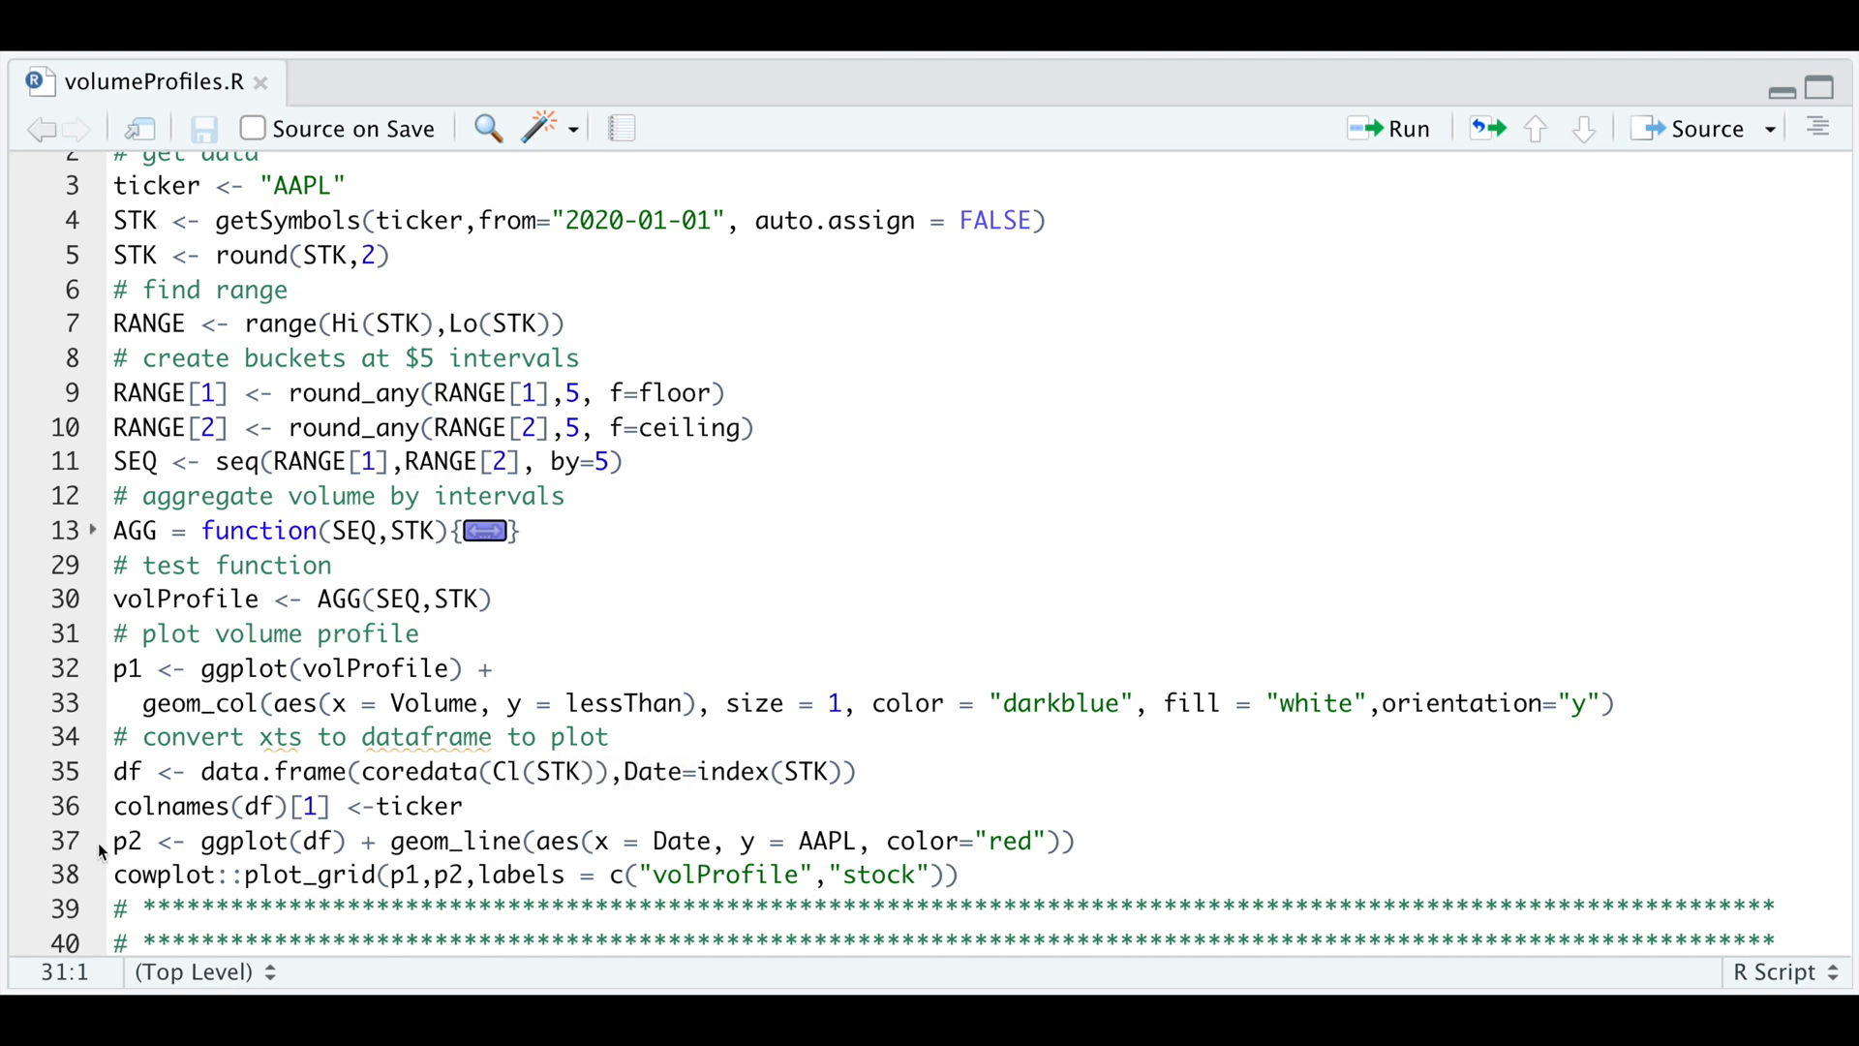
mouse_move(323, 907)
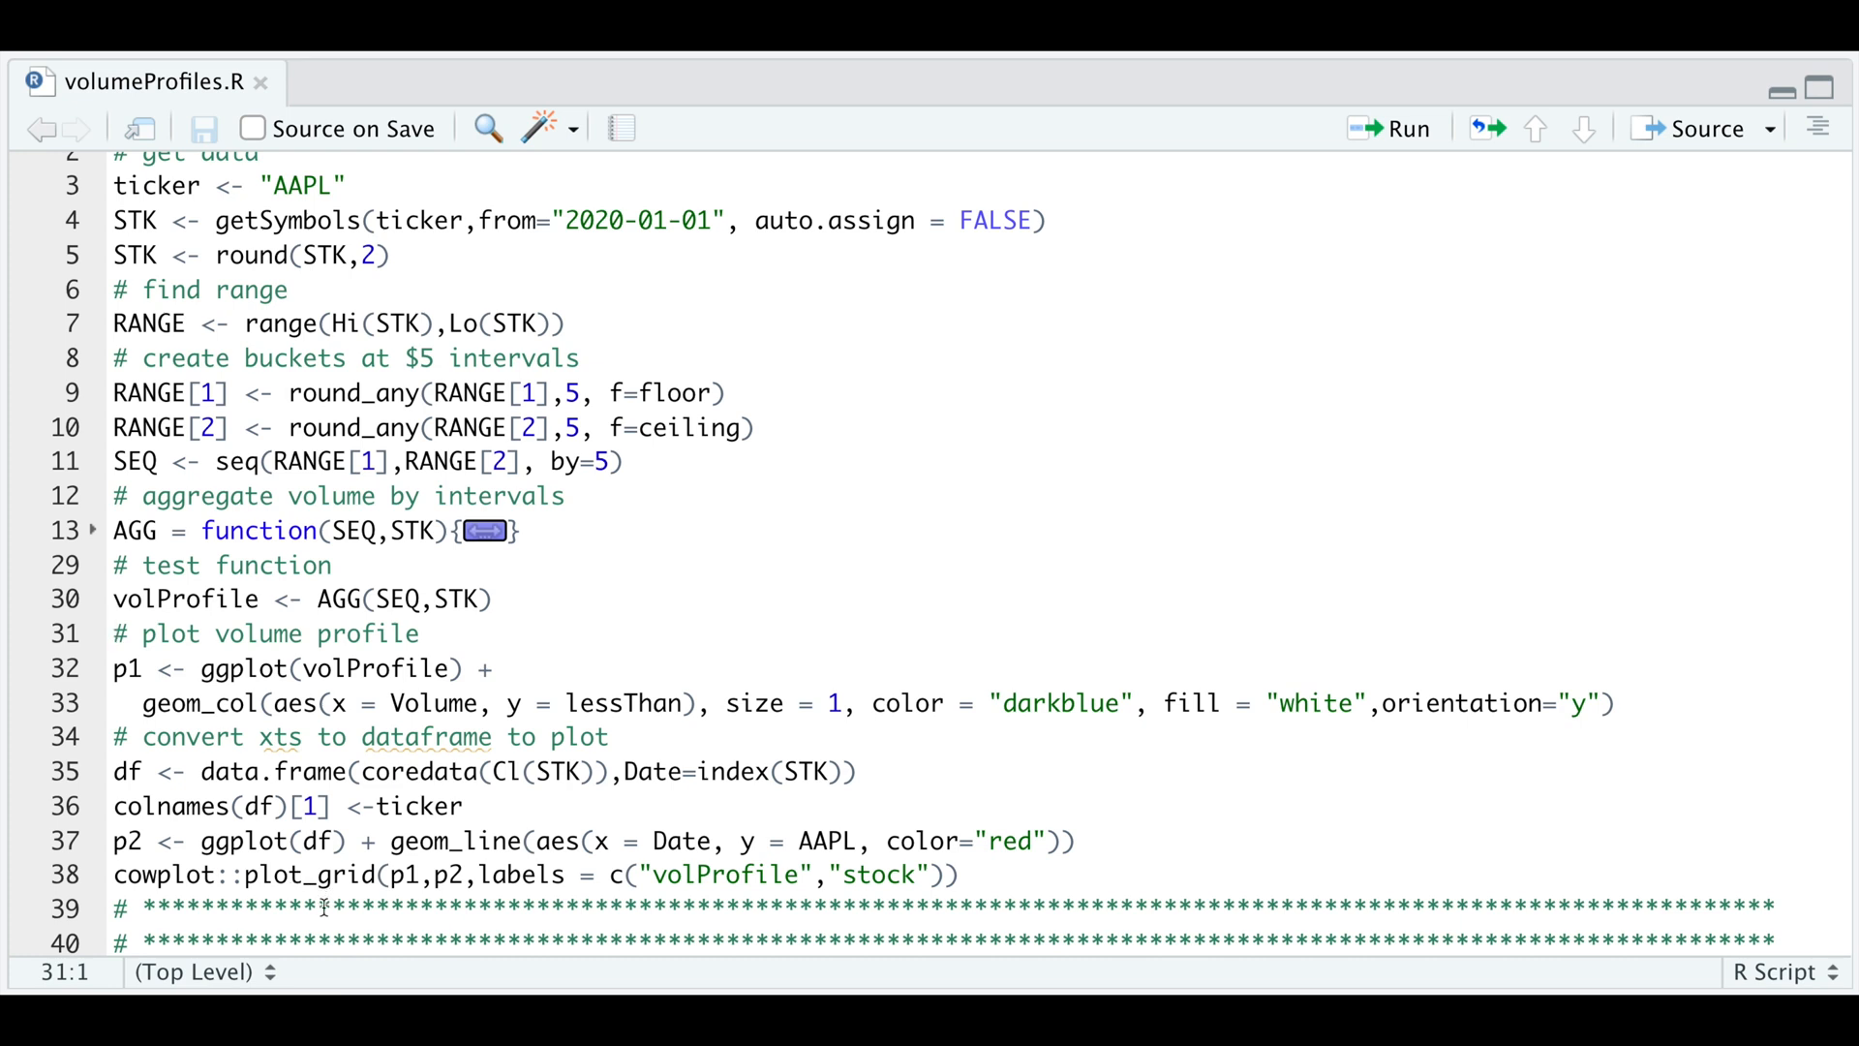
click(115, 634)
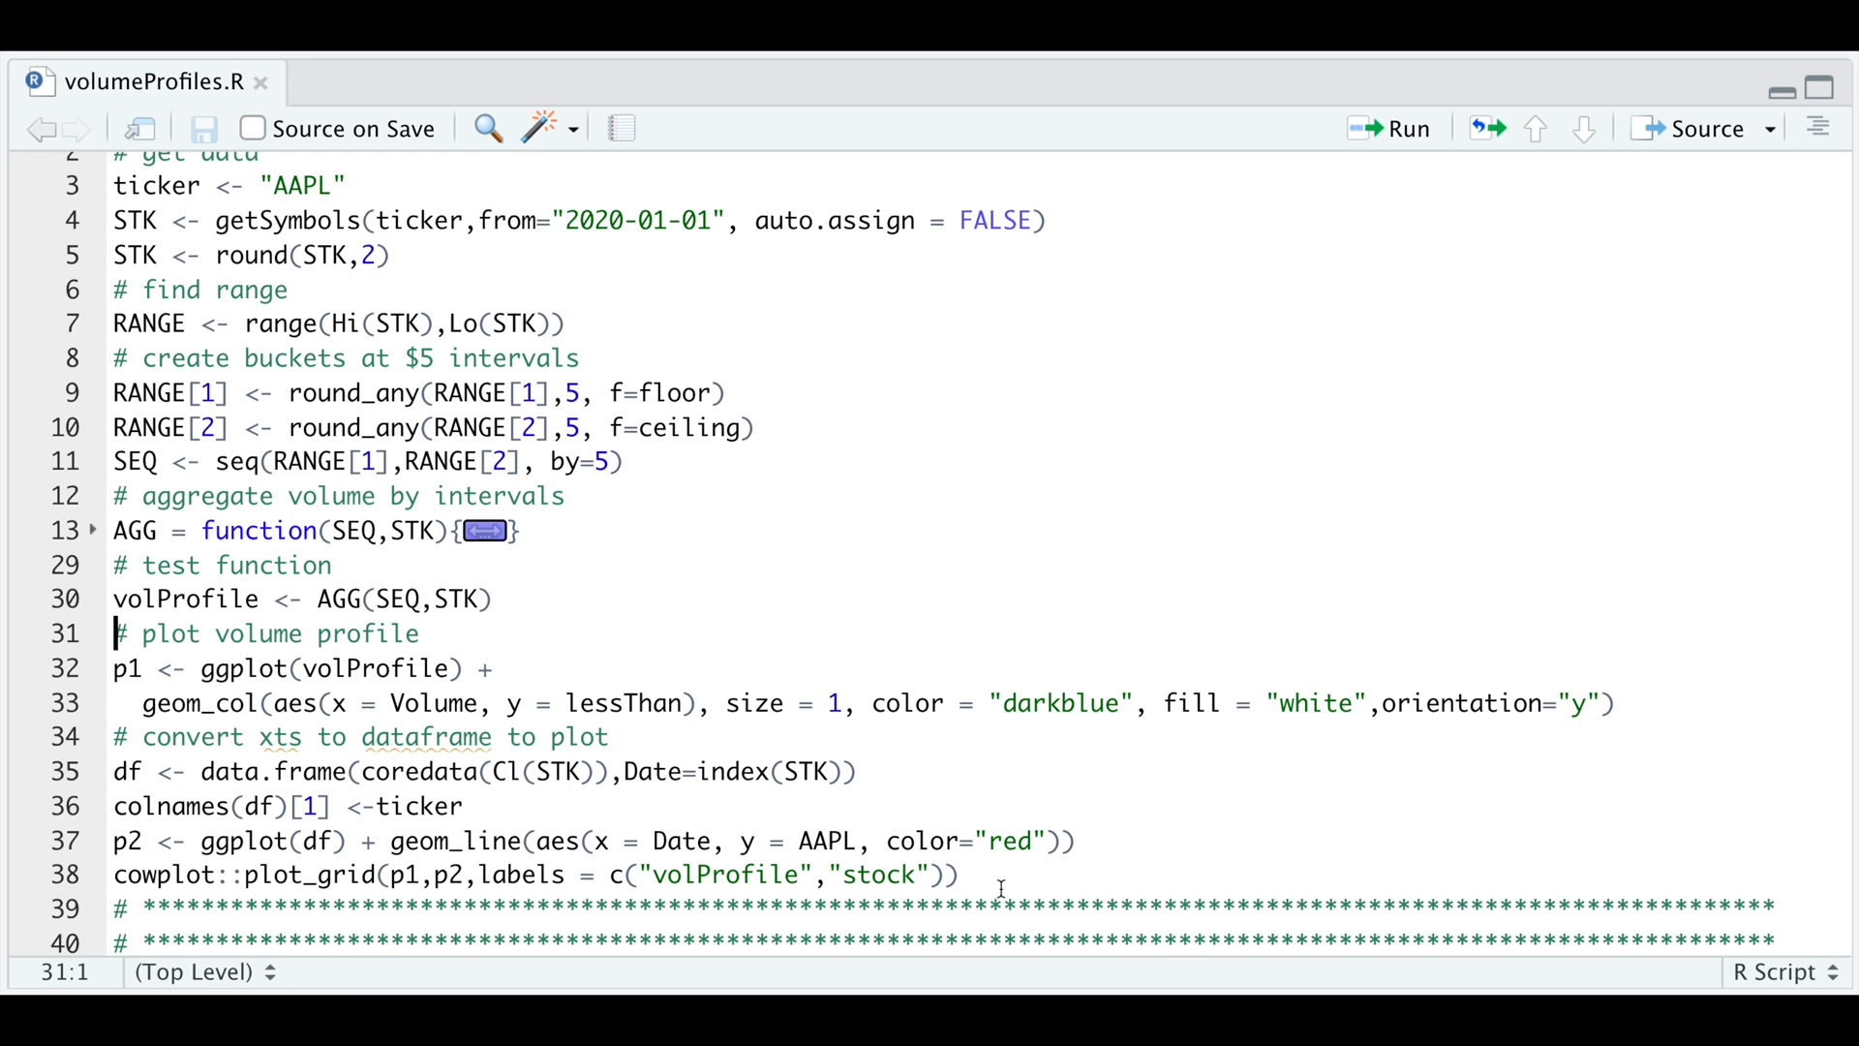
drag(112, 632, 960, 874)
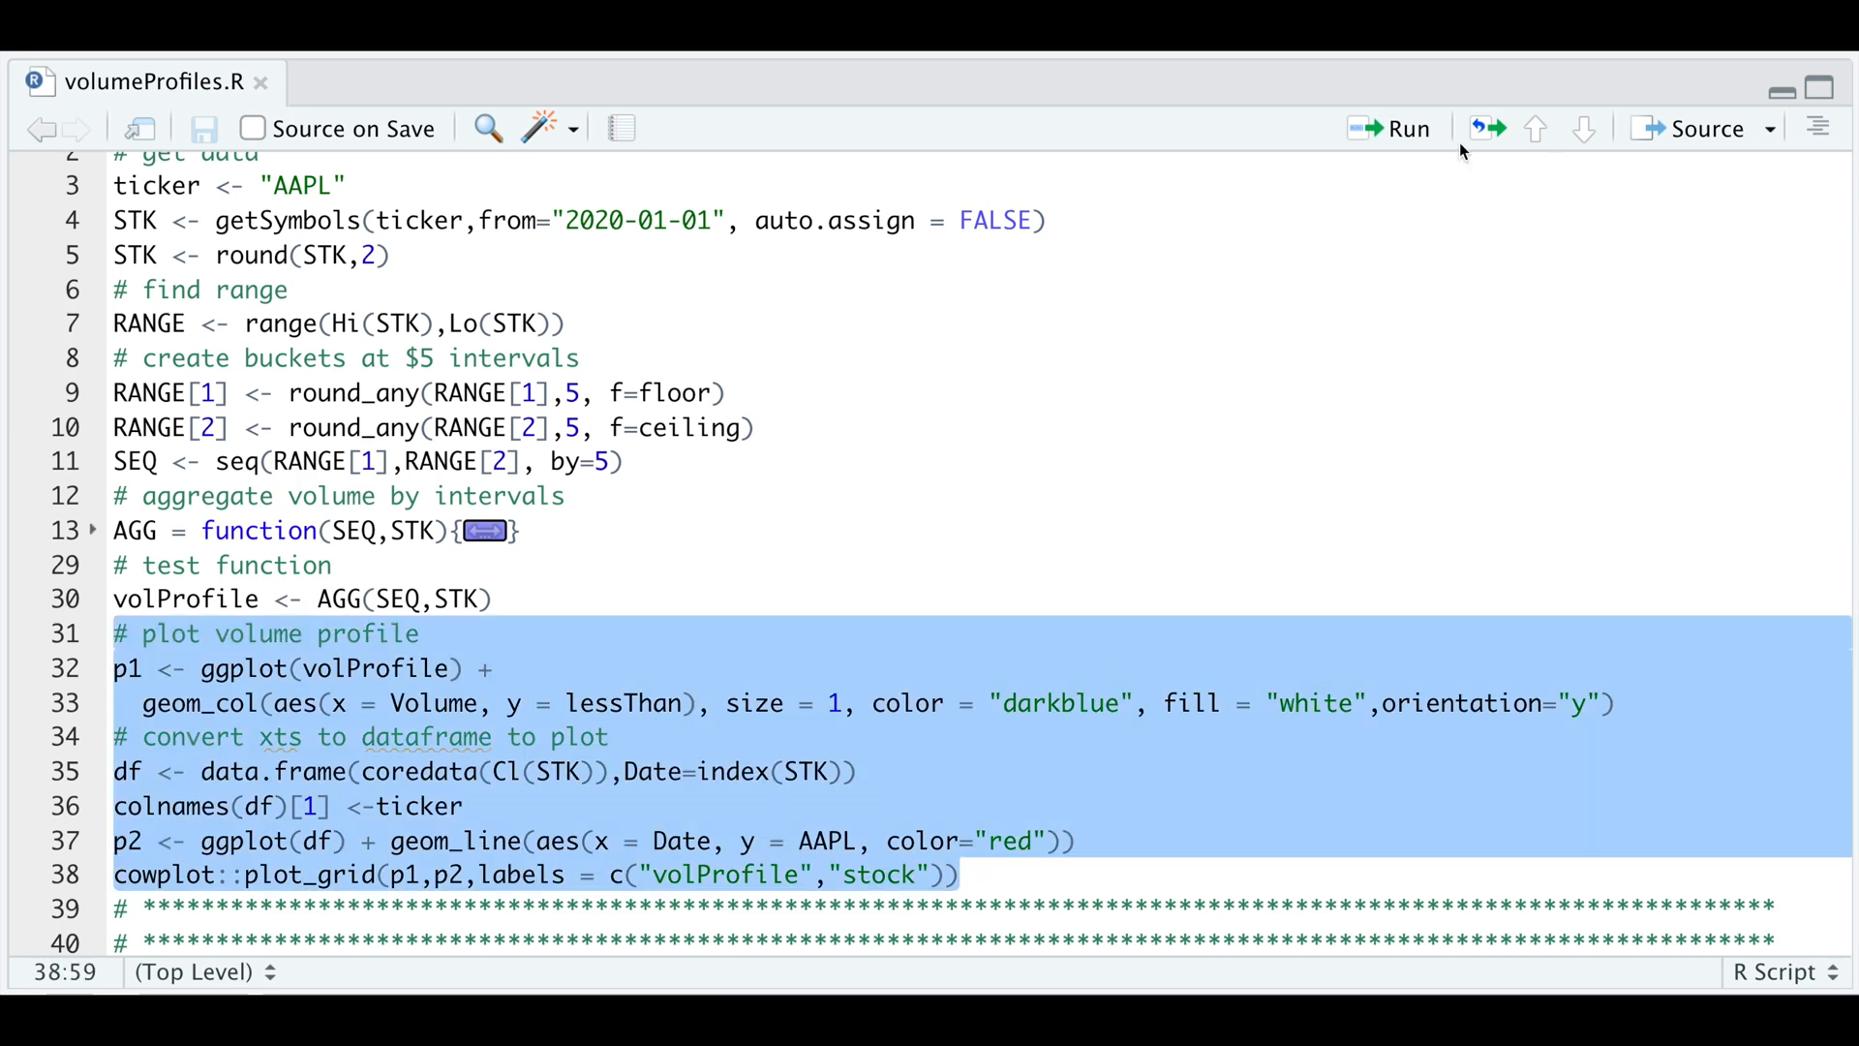
Step: Run lines 31–38 to render the volume-profile bars beside the AAPL closing-price line
click(1402, 128)
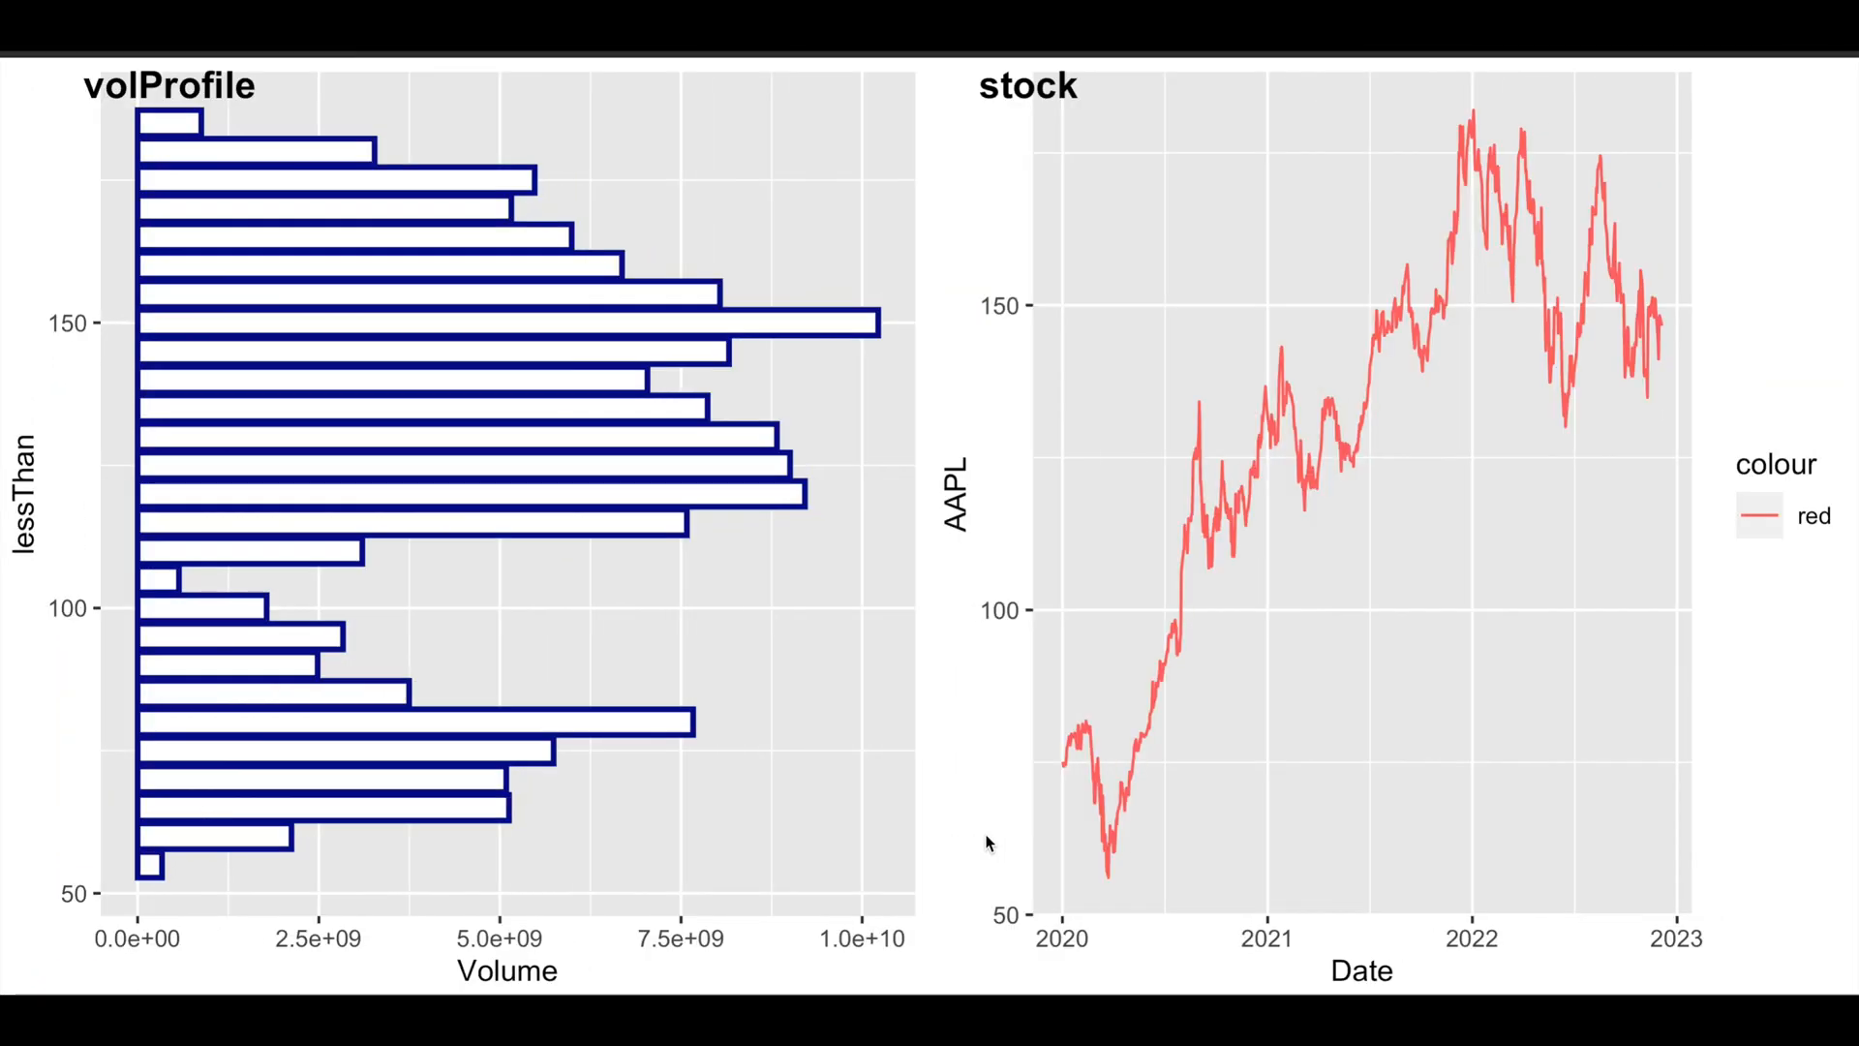
mouse_move(735, 676)
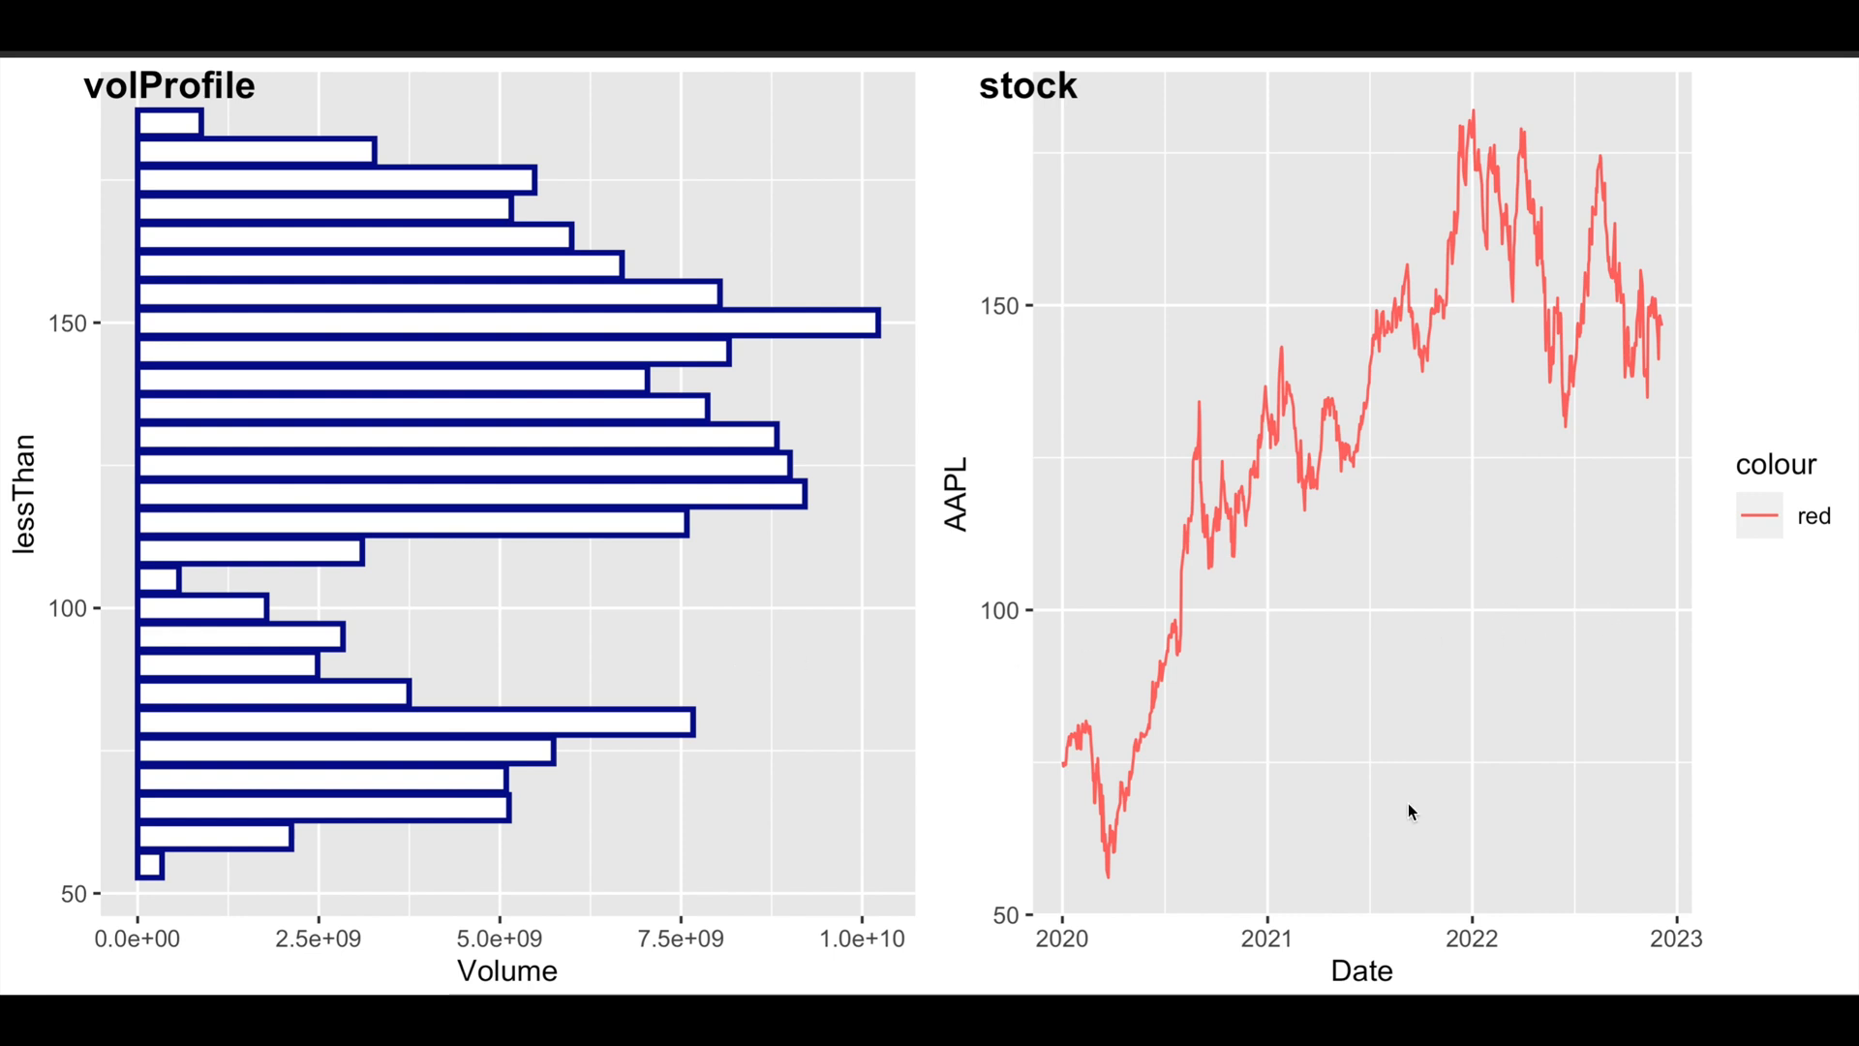
mouse_move(930, 784)
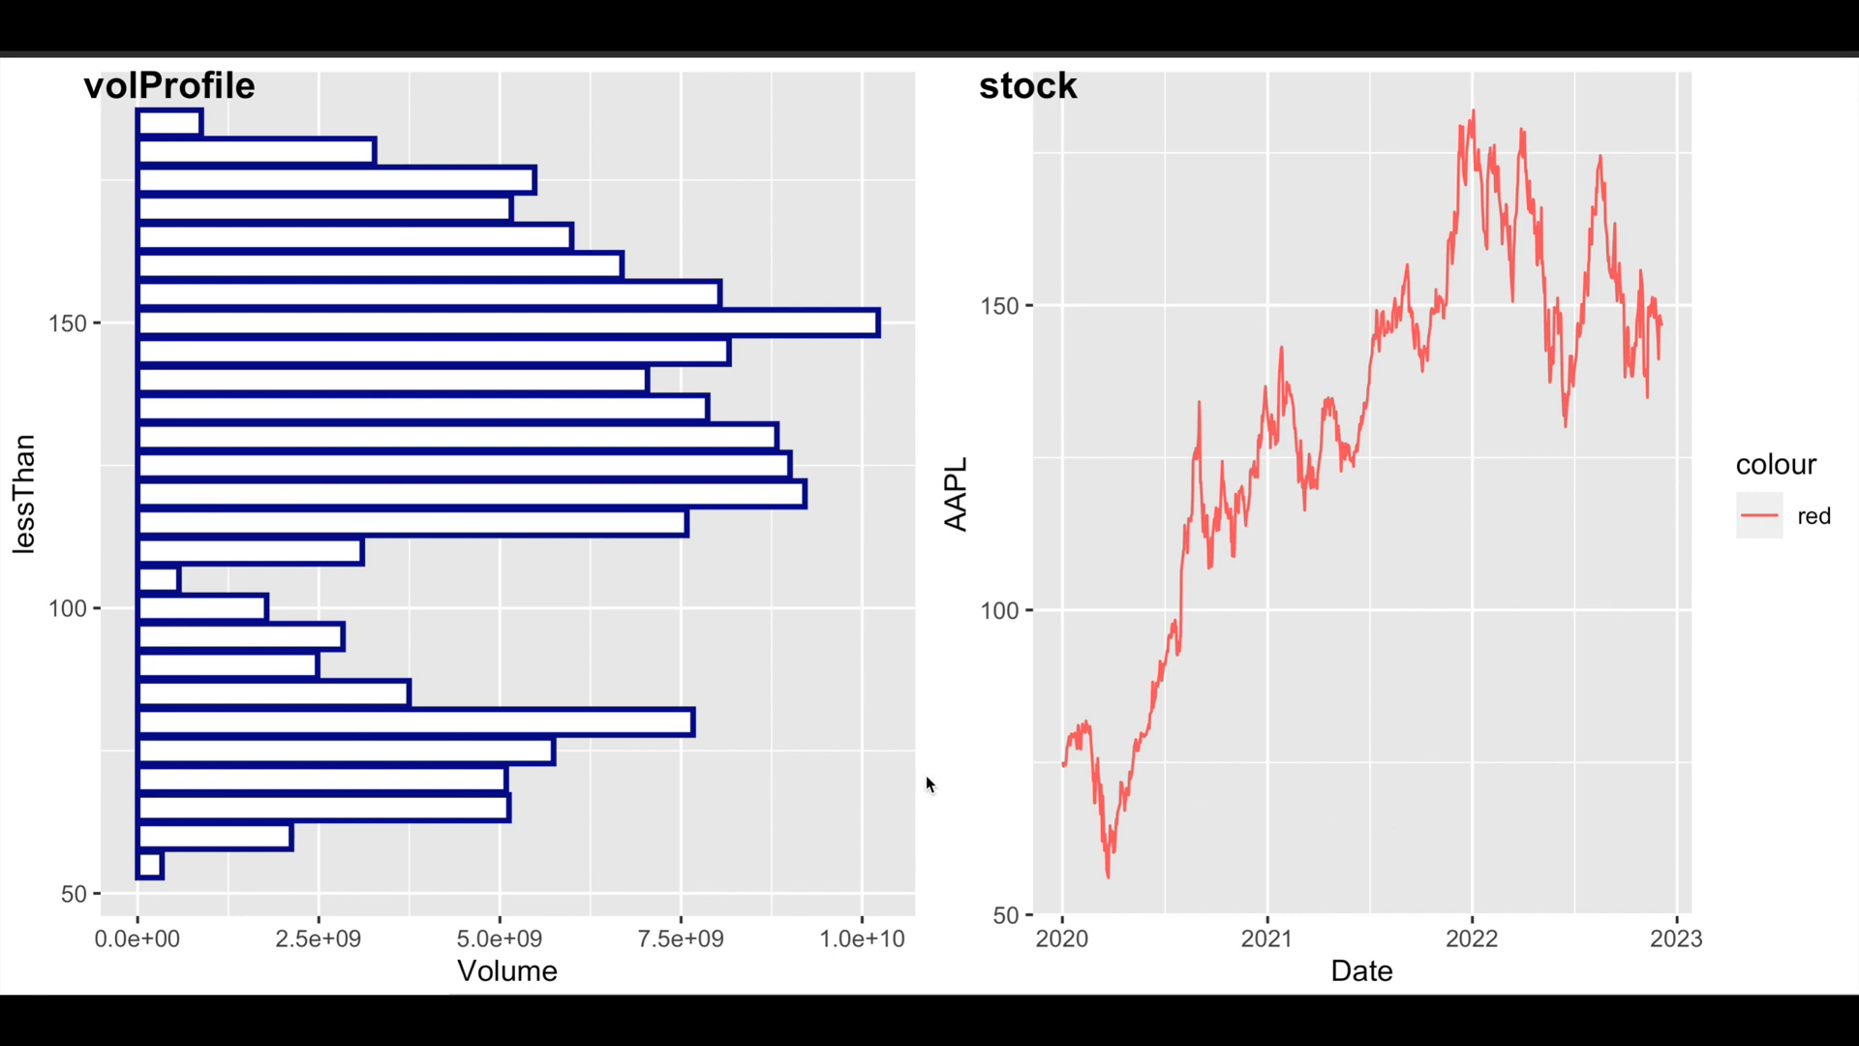
mouse_move(947, 345)
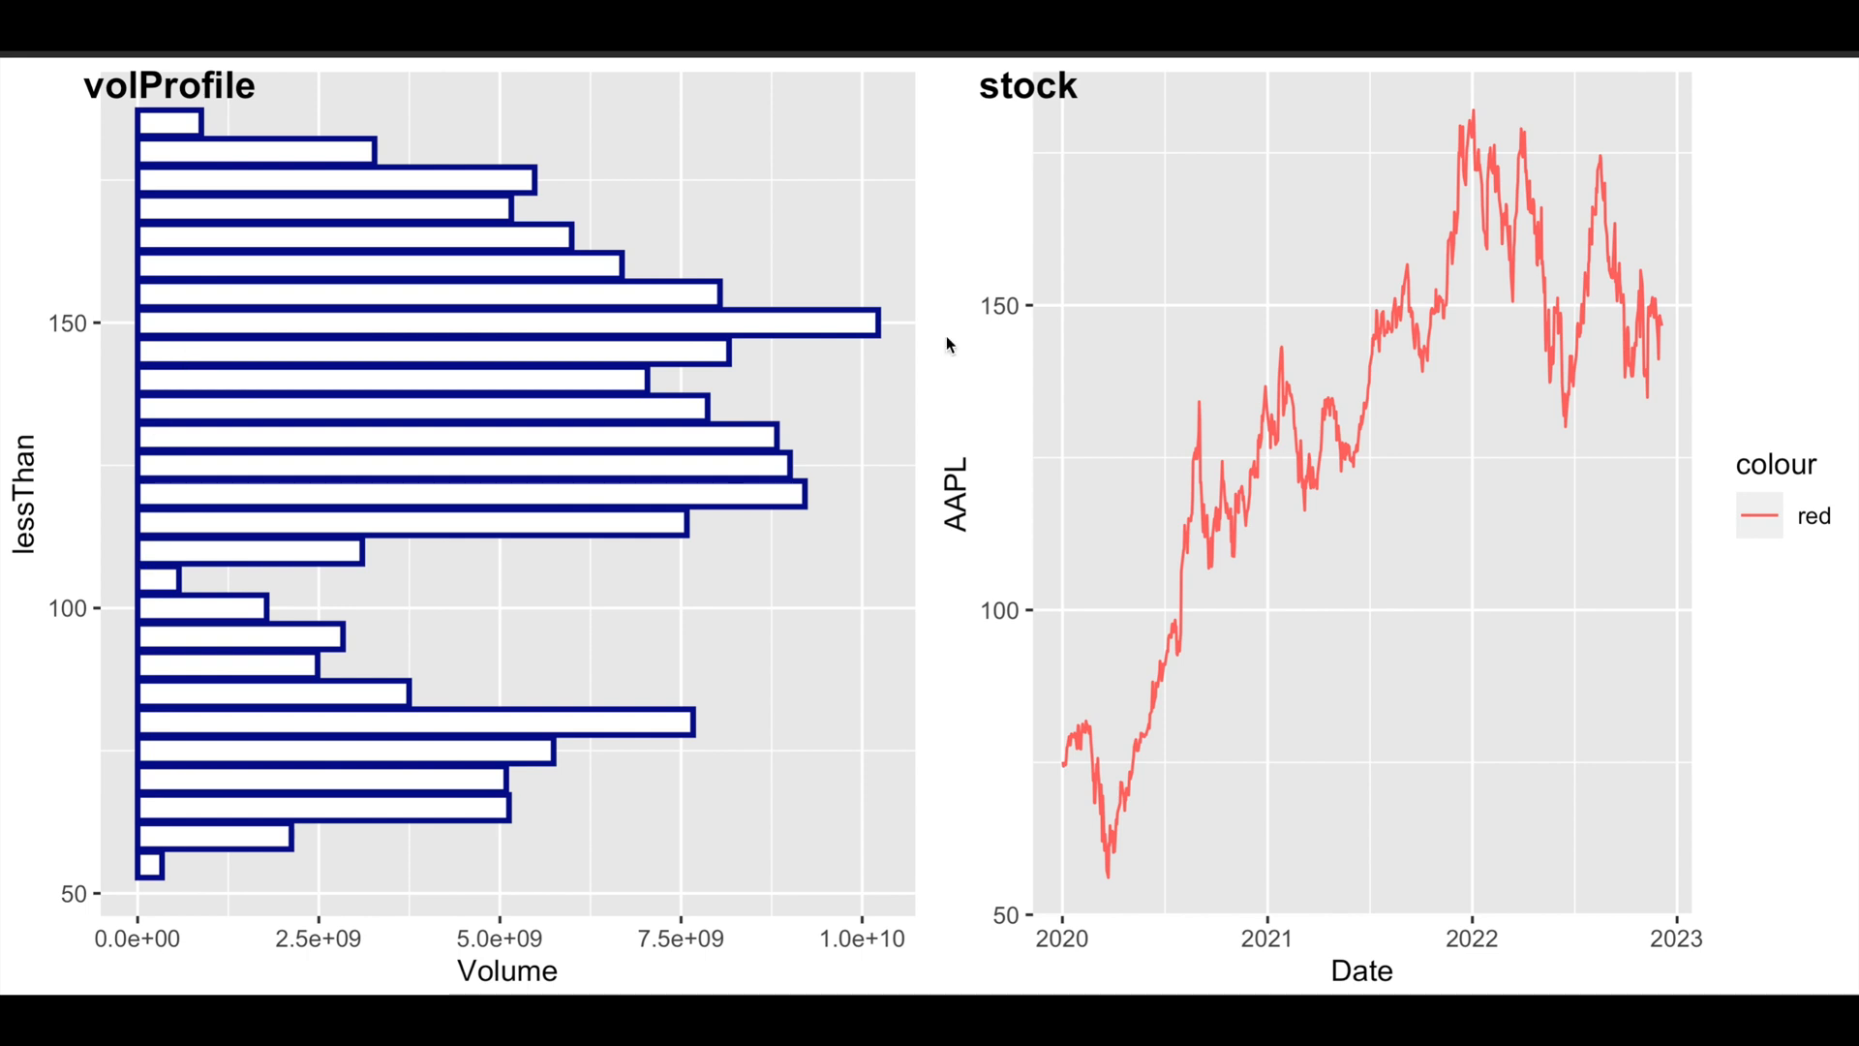
mouse_move(988, 391)
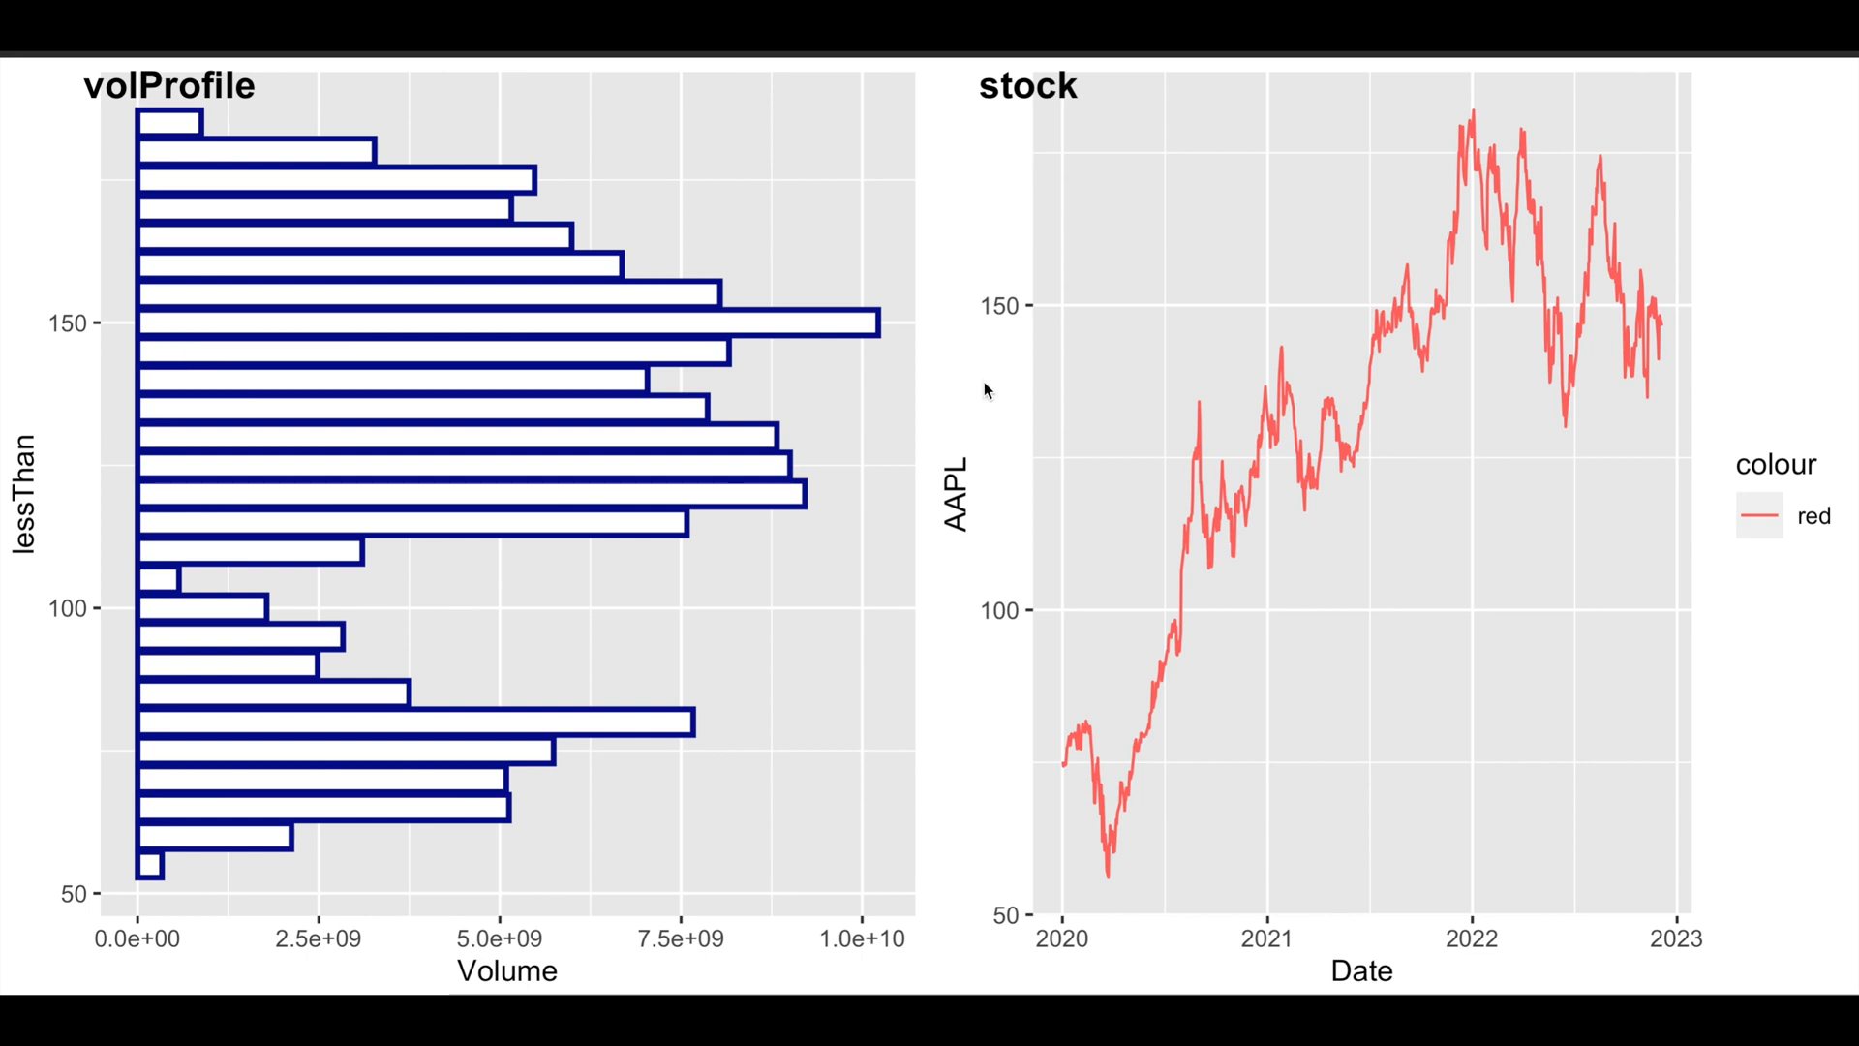